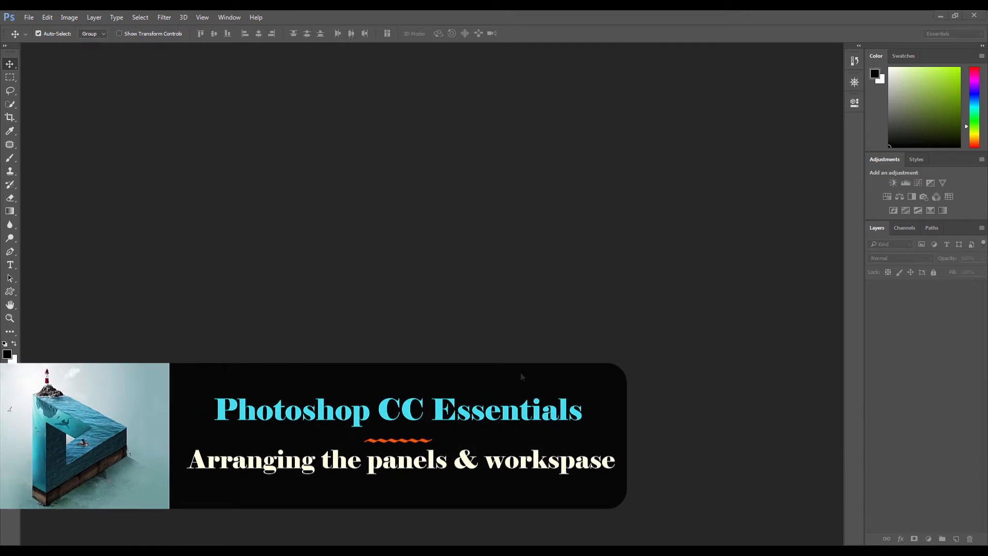
{"action": "mouse_move", "coordinate": [507, 375]}
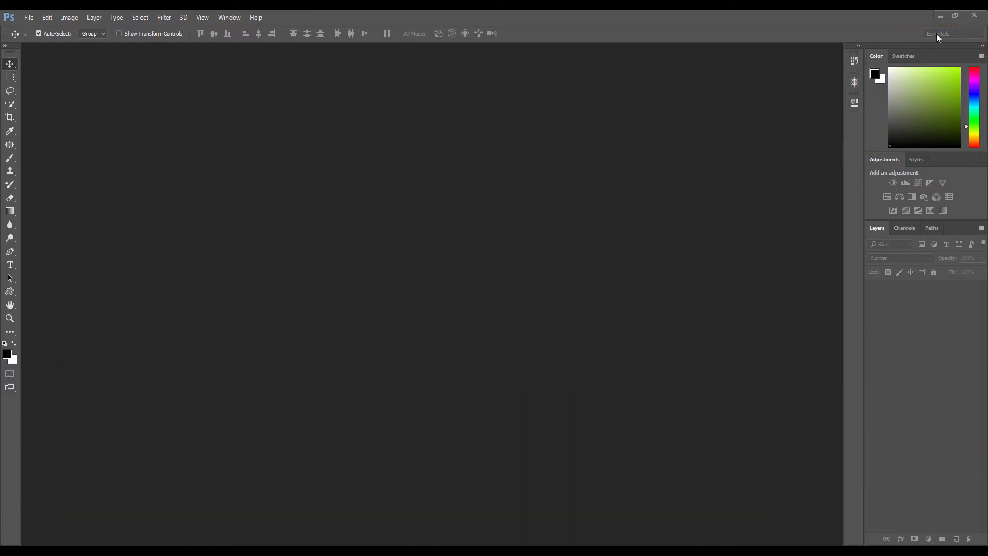
{"action": "mouse_move", "coordinate": [979, 36]}
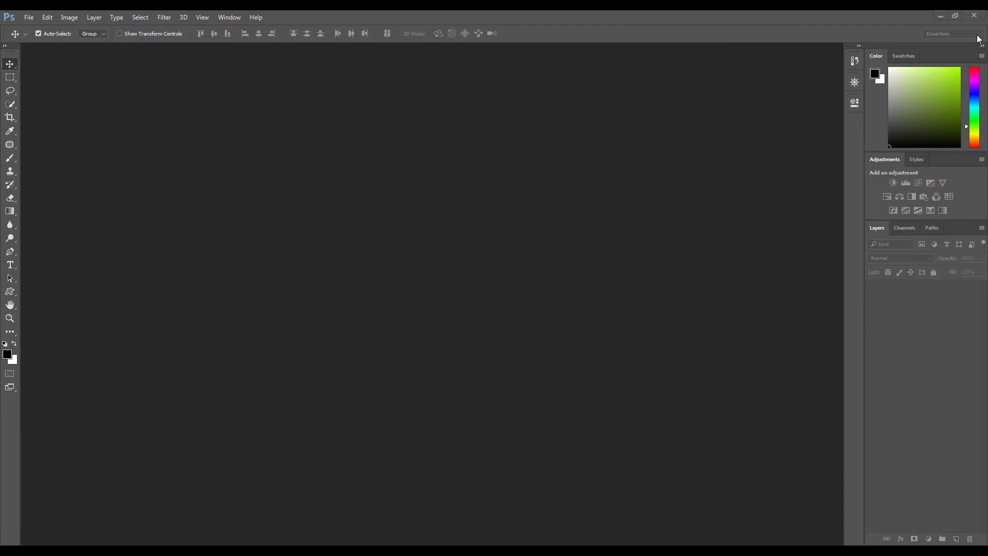
Step: Attempt Window > Libraries and dismiss the unsigned-extension load error
{"action": "left_click", "coordinate": [229, 17]}
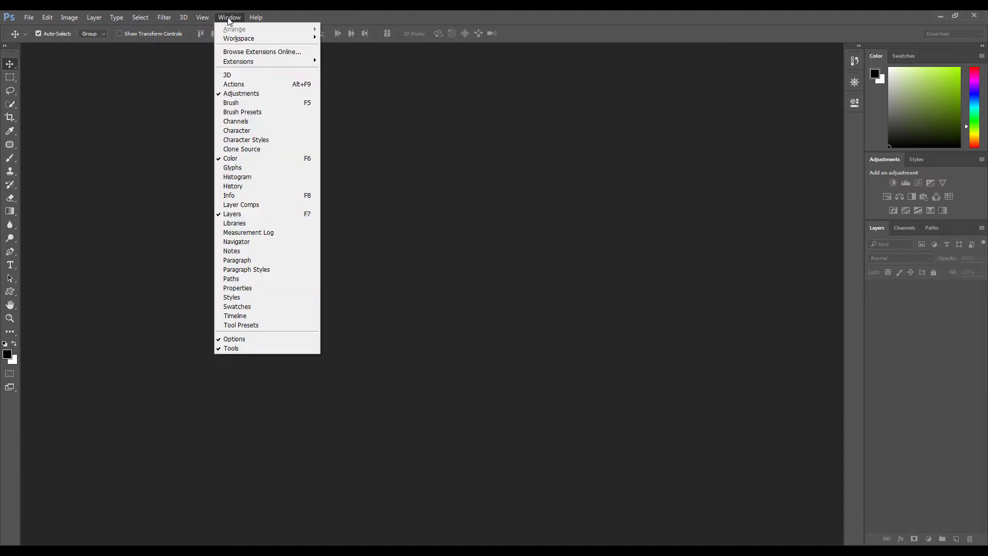
{"action": "mouse_move", "coordinate": [239, 38]}
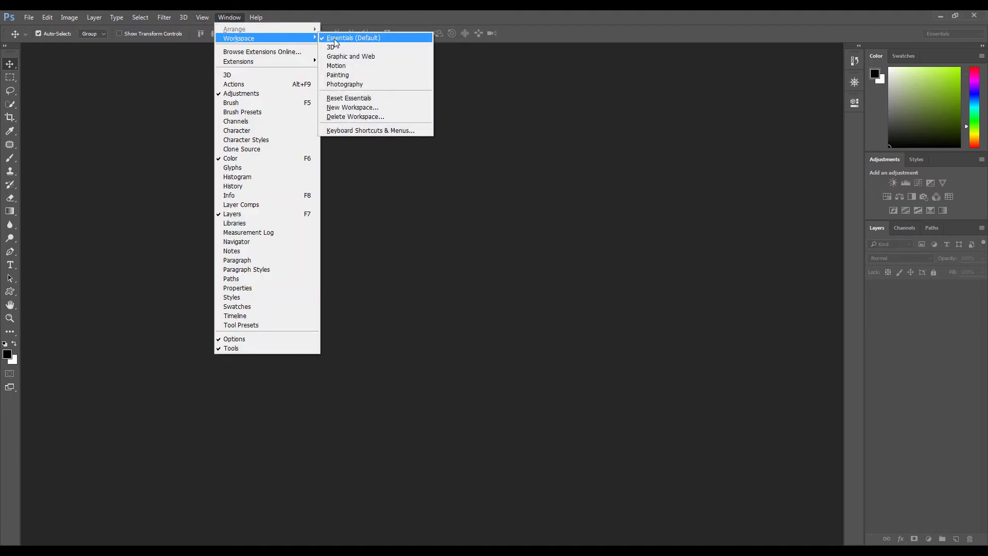
{"action": "mouse_move", "coordinate": [336, 42]}
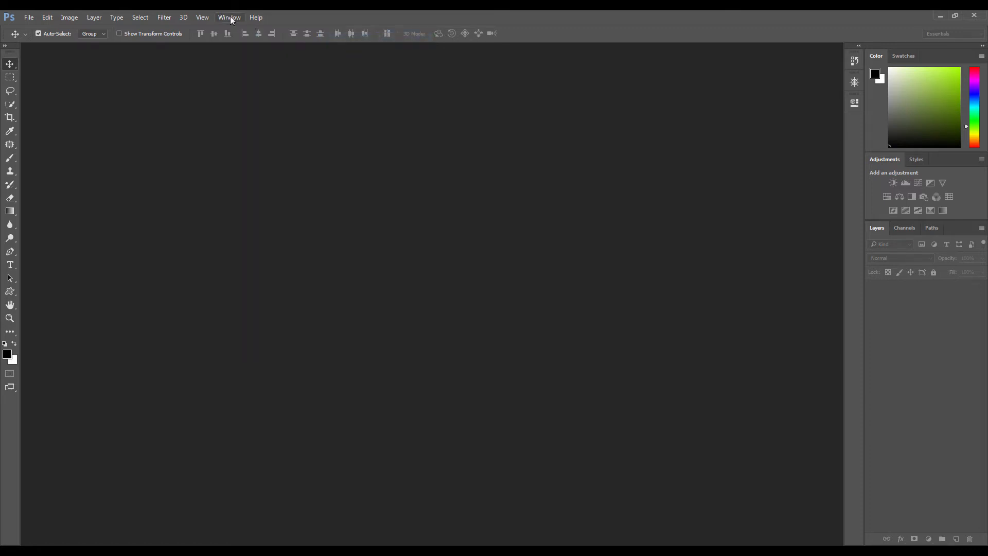
{"action": "left_click", "coordinate": [229, 17]}
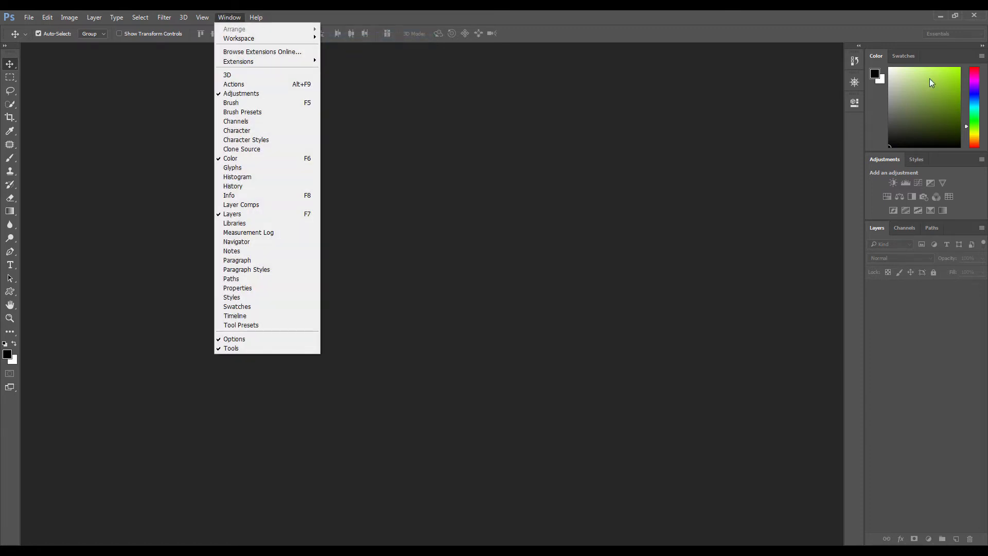
{"action": "mouse_move", "coordinate": [314, 82]}
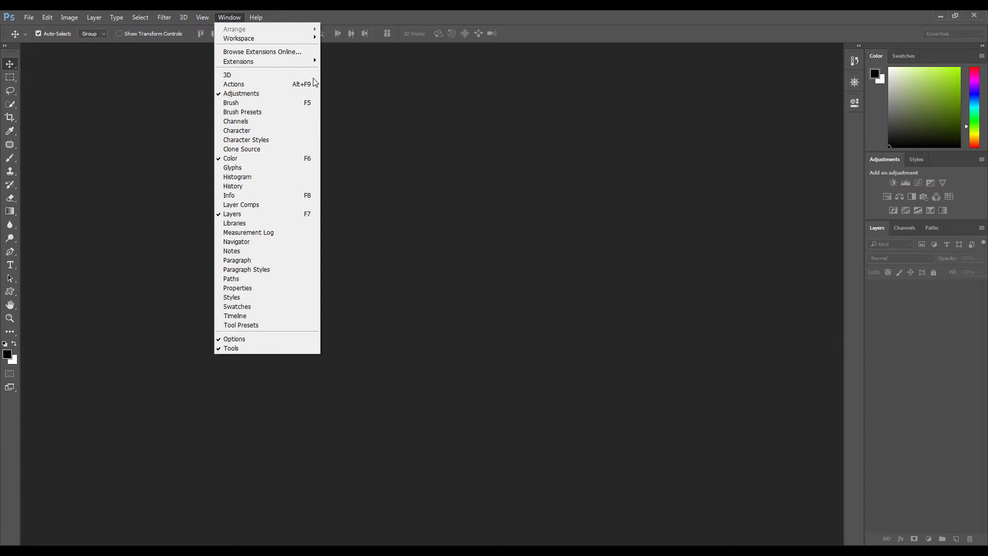
{"action": "mouse_move", "coordinate": [238, 38]}
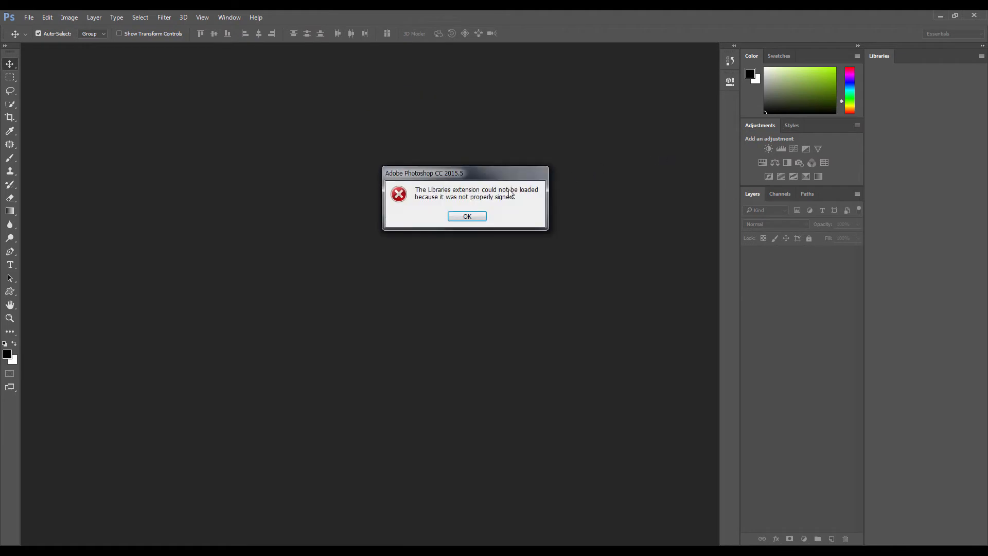
{"action": "left_click", "coordinate": [467, 217]}
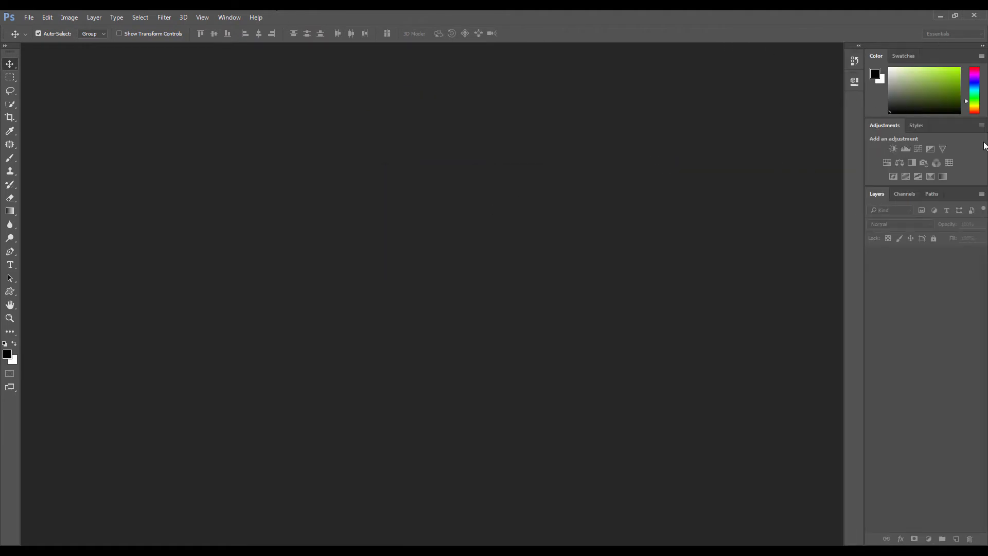
{"action": "mouse_move", "coordinate": [868, 109]}
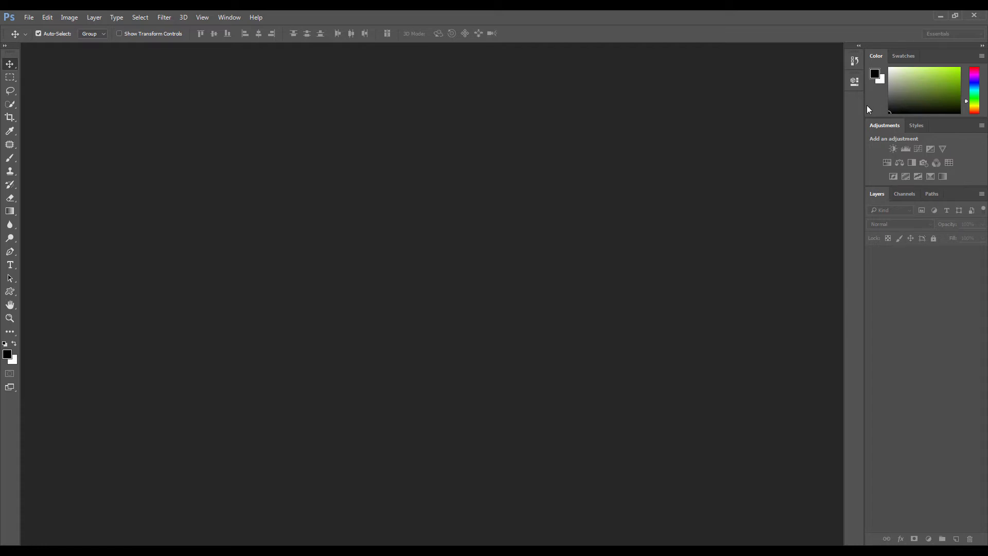
{"action": "mouse_move", "coordinate": [919, 118]}
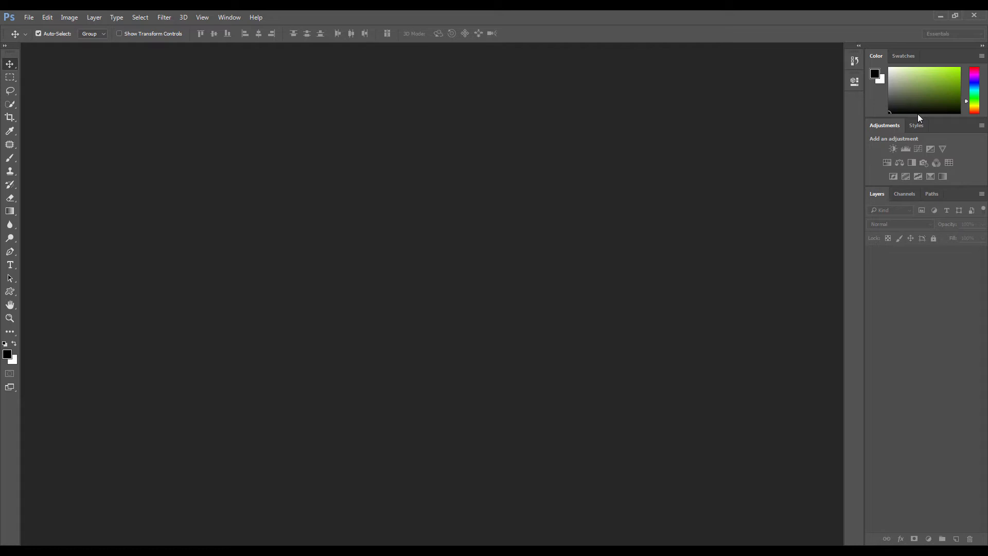
{"action": "mouse_move", "coordinate": [926, 118]}
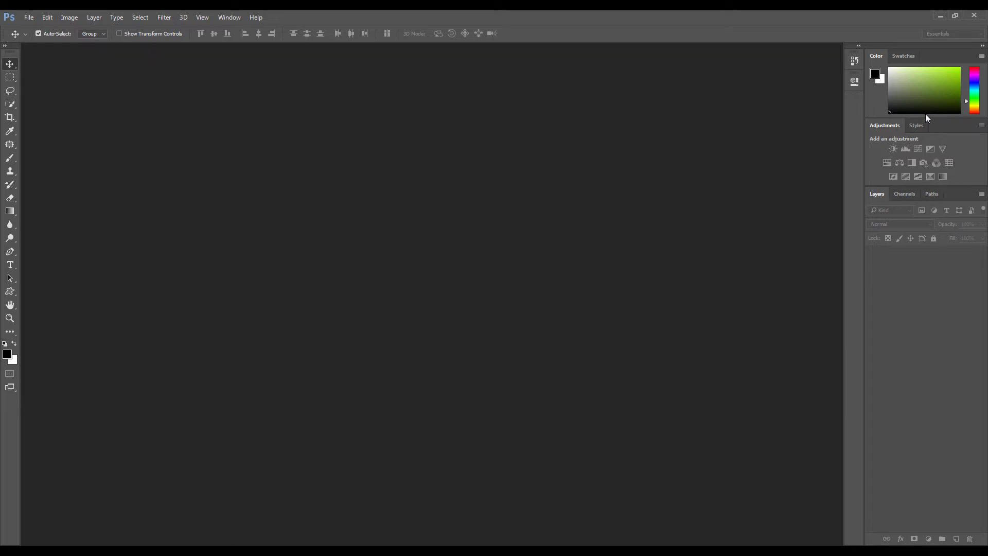
{"action": "left_click", "coordinate": [230, 17]}
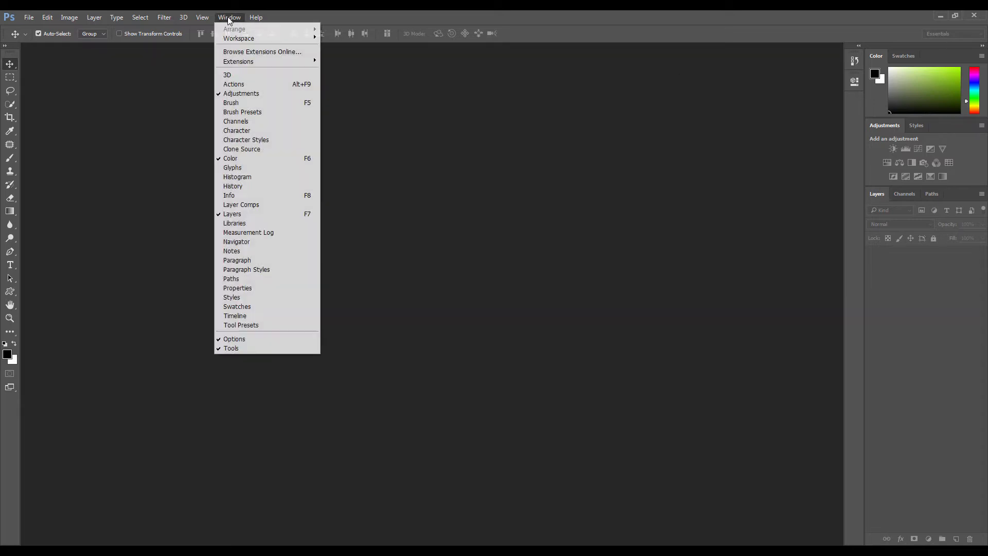
{"action": "mouse_move", "coordinate": [239, 38]}
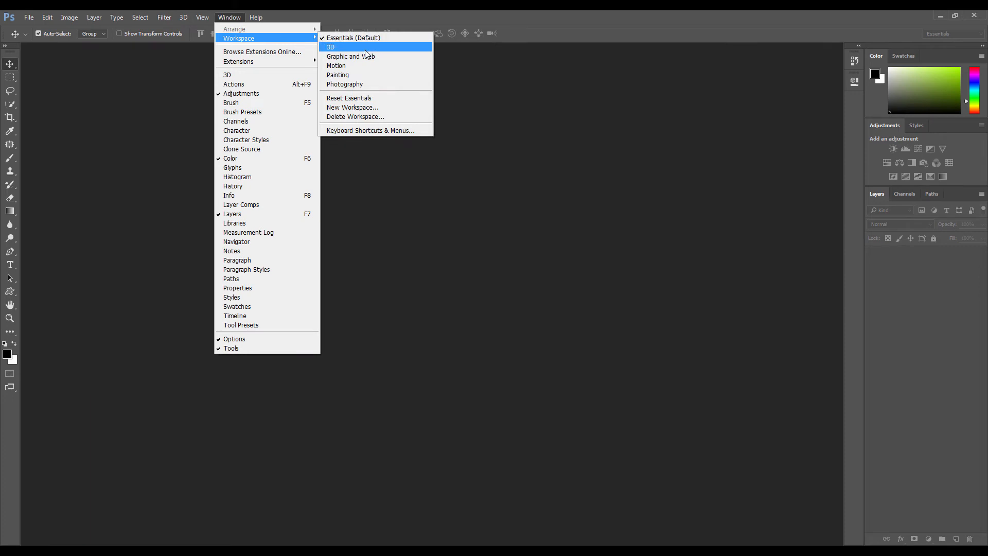
{"action": "mouse_move", "coordinate": [365, 59]}
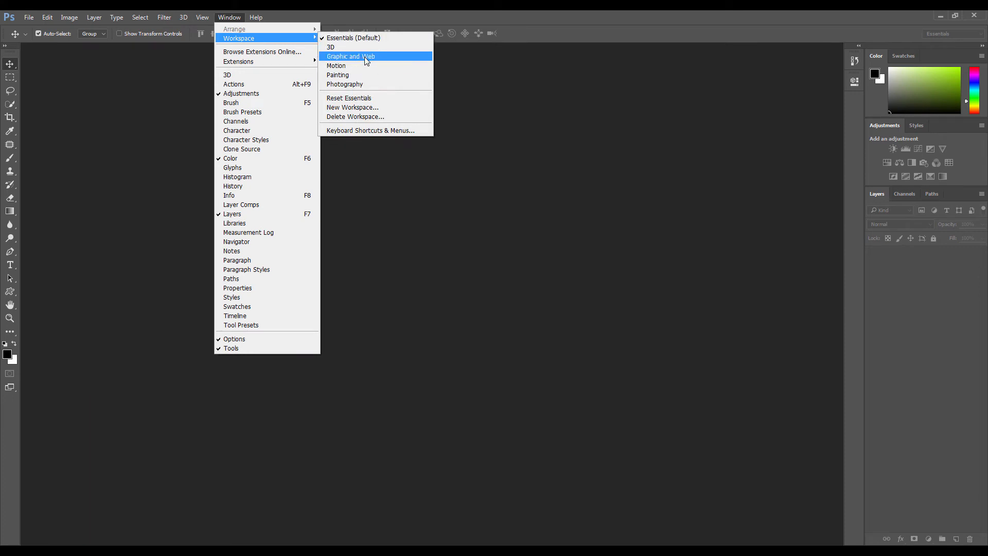
{"action": "left_click", "coordinate": [351, 56]}
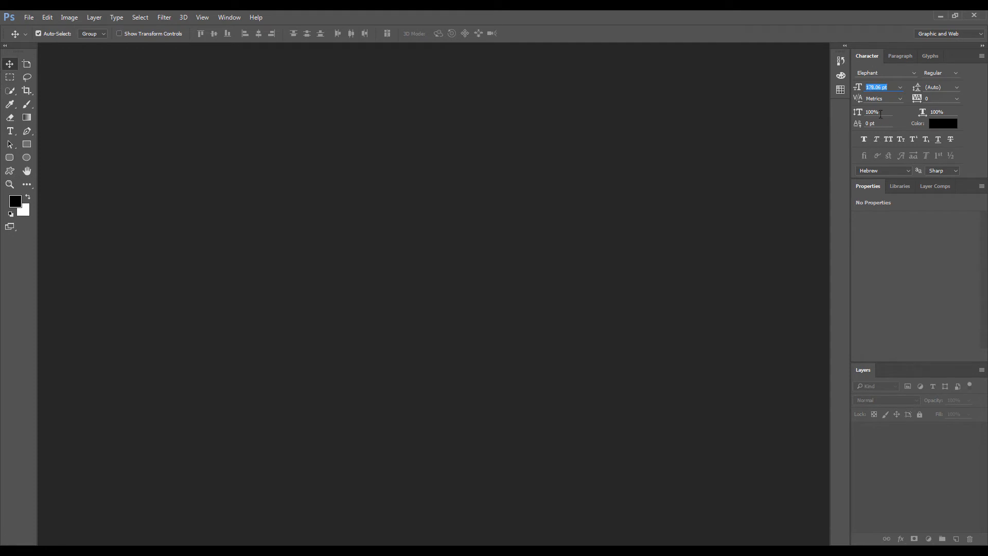
{"action": "mouse_move", "coordinate": [880, 112]}
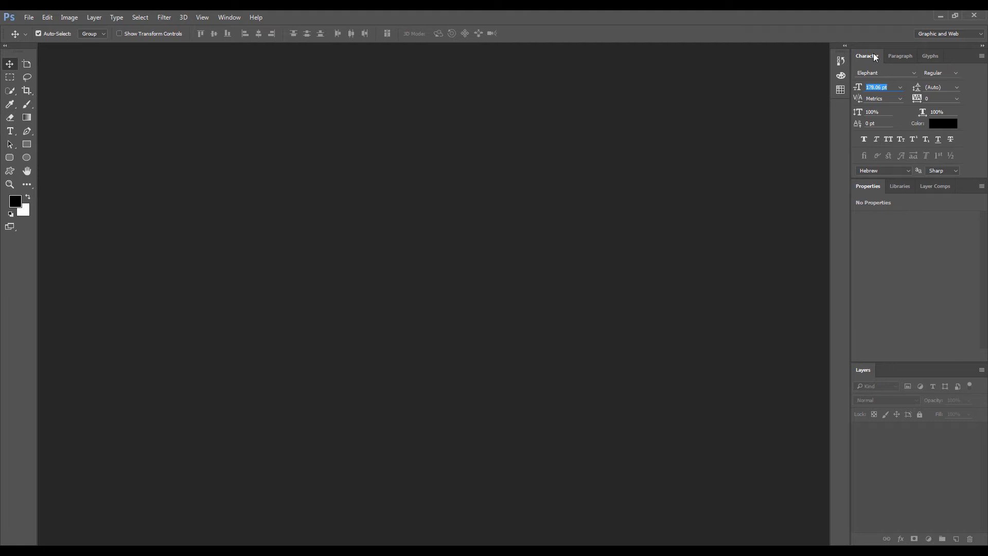
{"action": "mouse_move", "coordinate": [872, 62]}
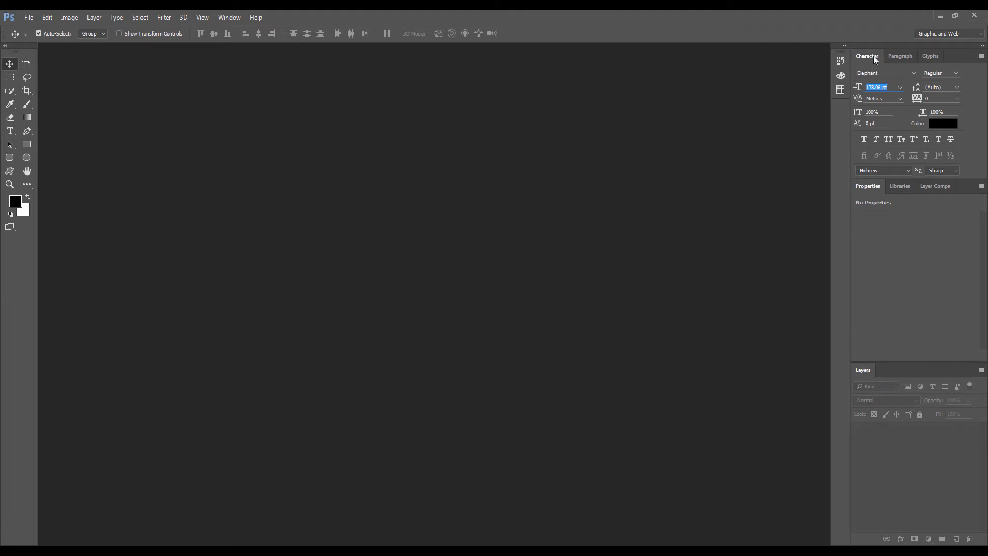
{"action": "left_click", "coordinate": [900, 56]}
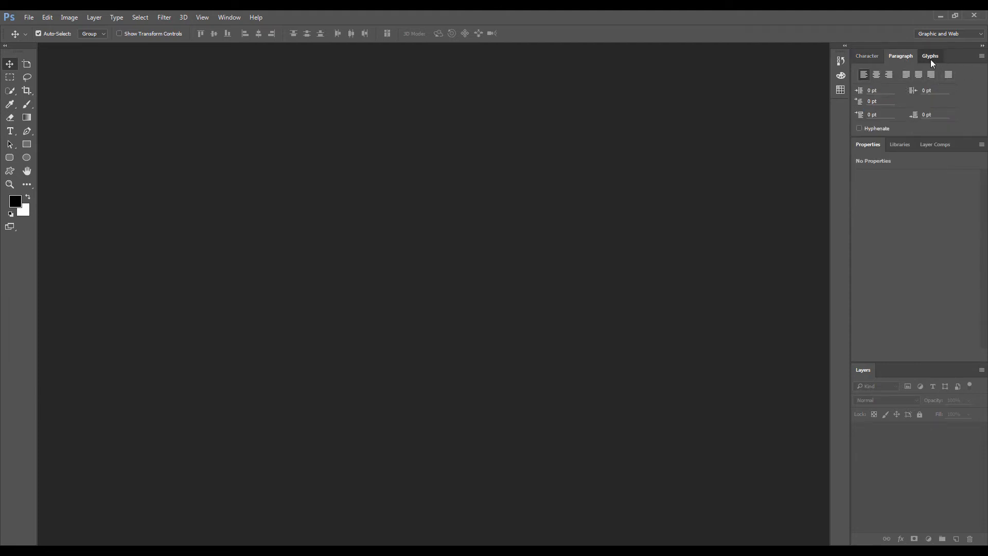
{"action": "left_click", "coordinate": [930, 55]}
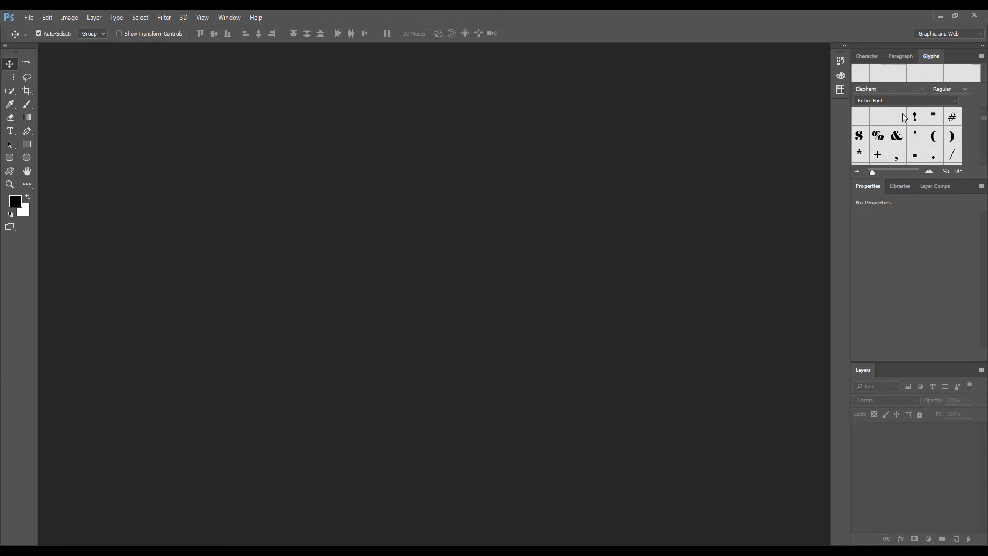
{"action": "left_click", "coordinate": [944, 33]}
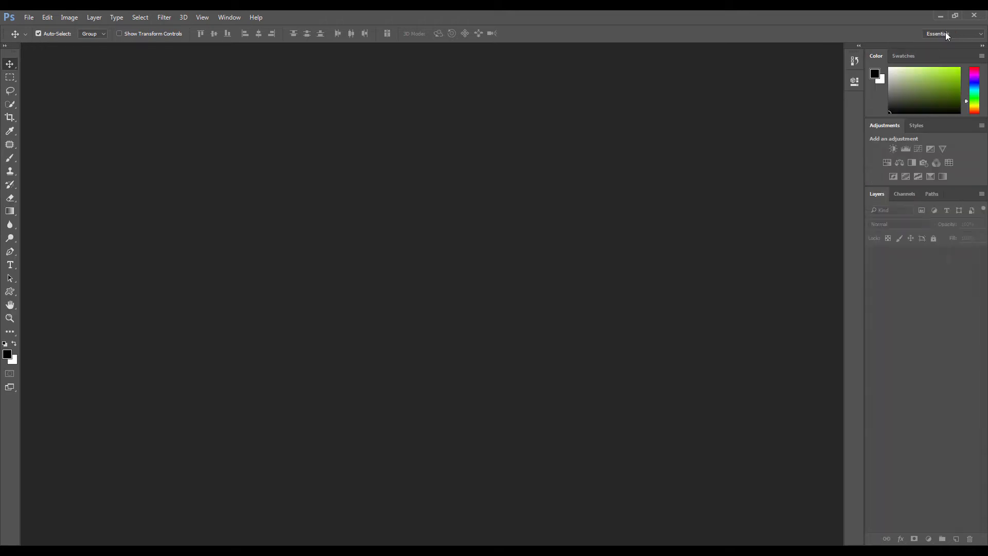
{"action": "left_click", "coordinate": [967, 33]}
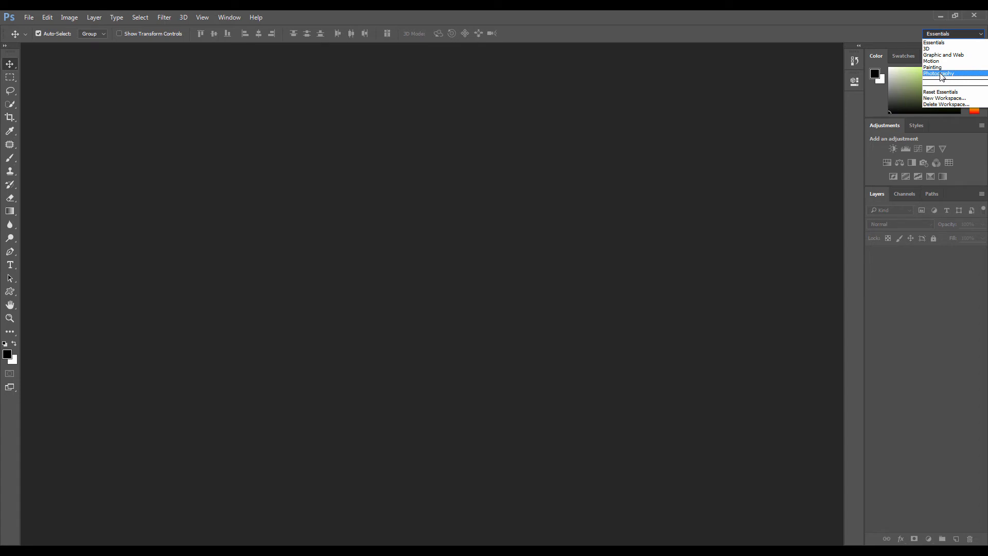
{"action": "left_click", "coordinate": [940, 73]}
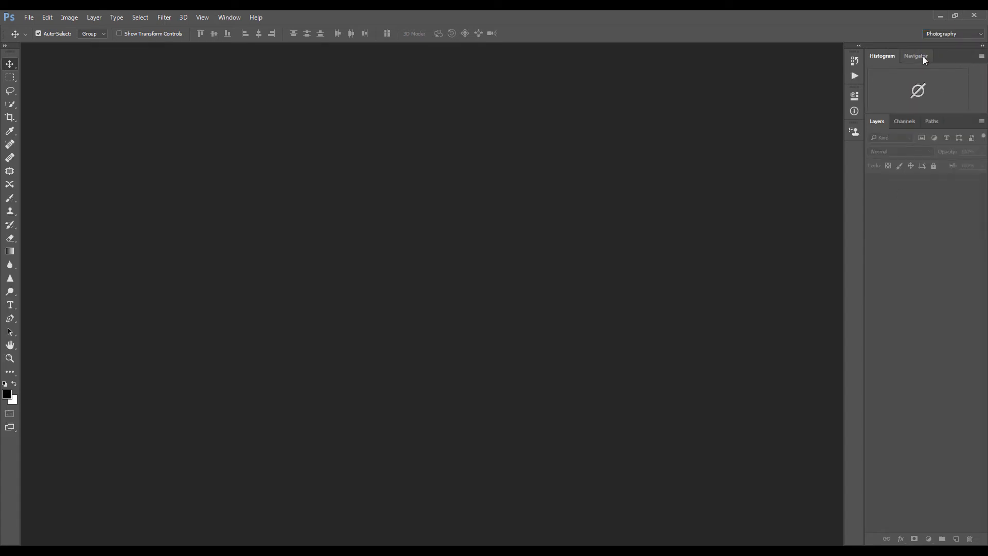
{"action": "left_click", "coordinate": [904, 121]}
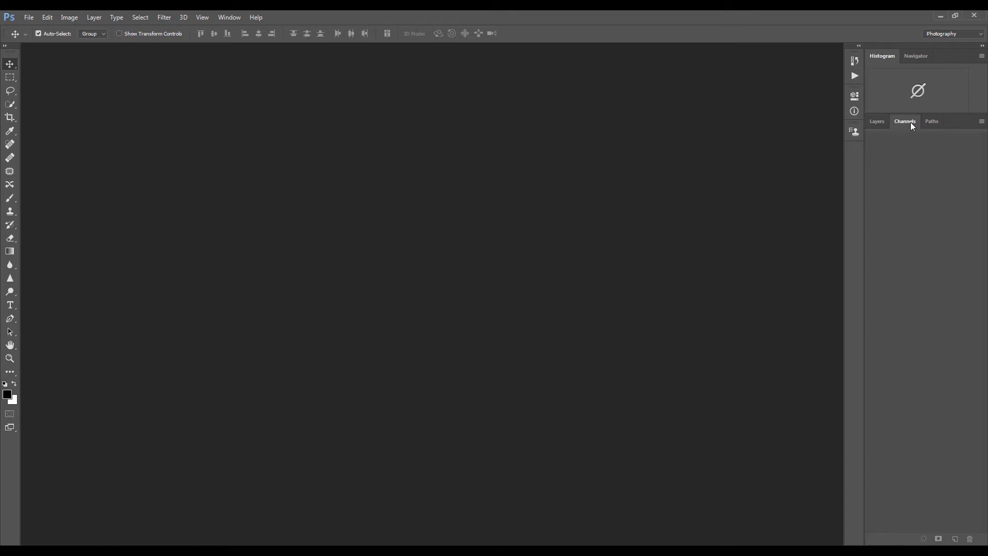
{"action": "mouse_move", "coordinate": [918, 128]}
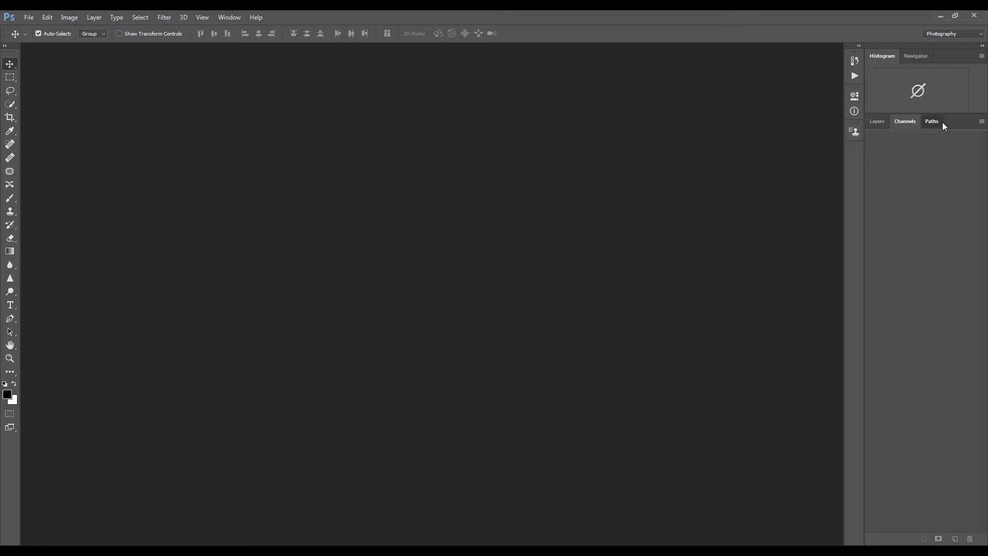
{"action": "left_click", "coordinate": [877, 121]}
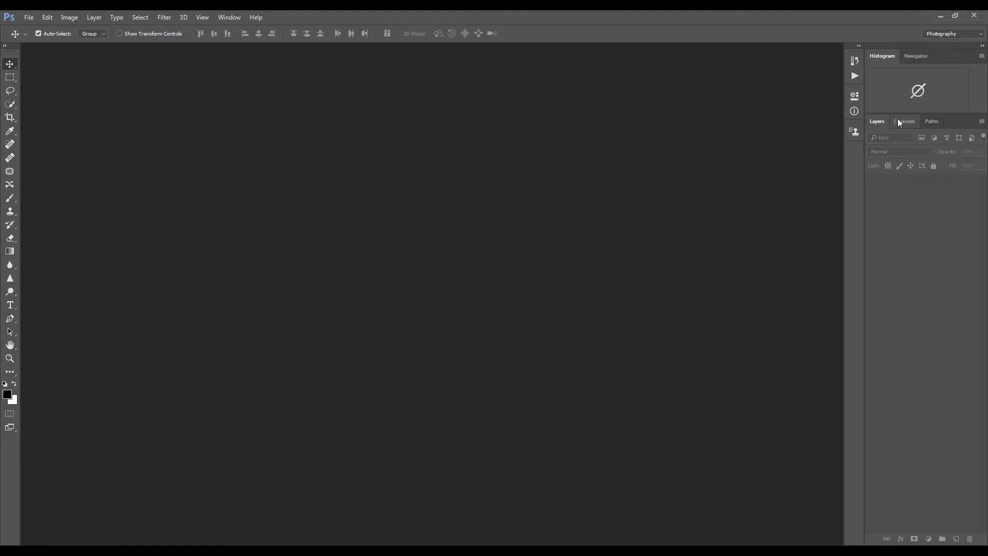
{"action": "left_click", "coordinate": [951, 34]}
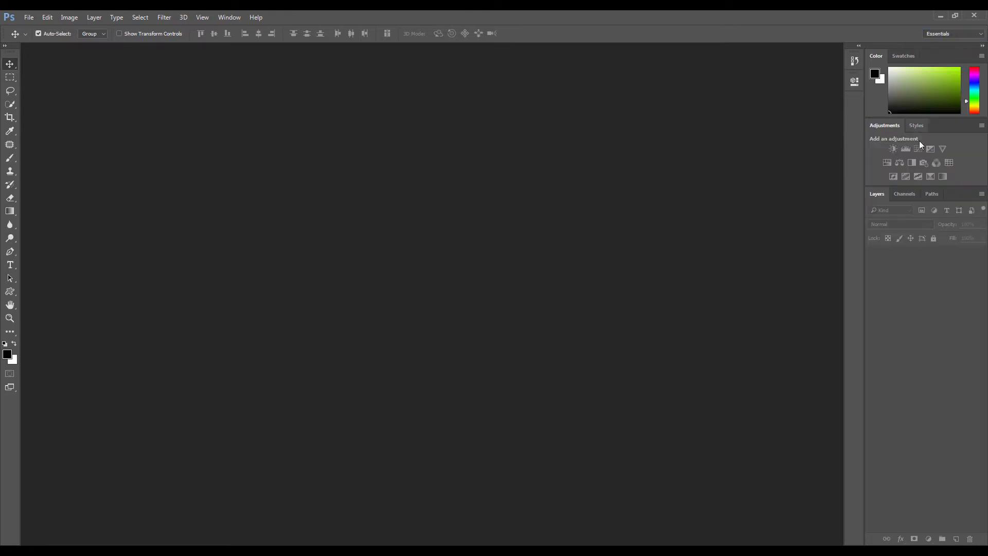
Step: Show Swatches in place of Color, peek at Paths, and return to Layers
{"action": "left_click", "coordinate": [903, 55]}
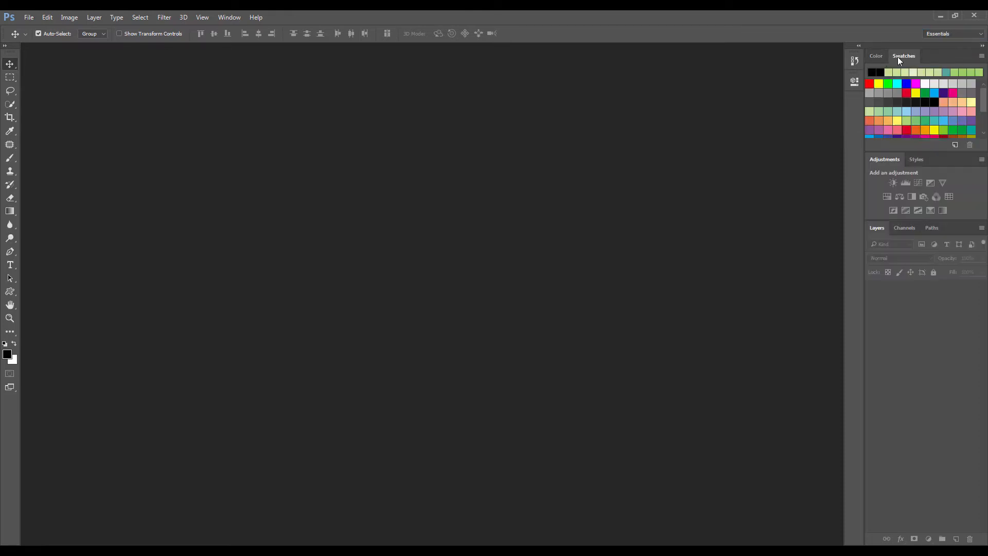
{"action": "left_click", "coordinate": [876, 55]}
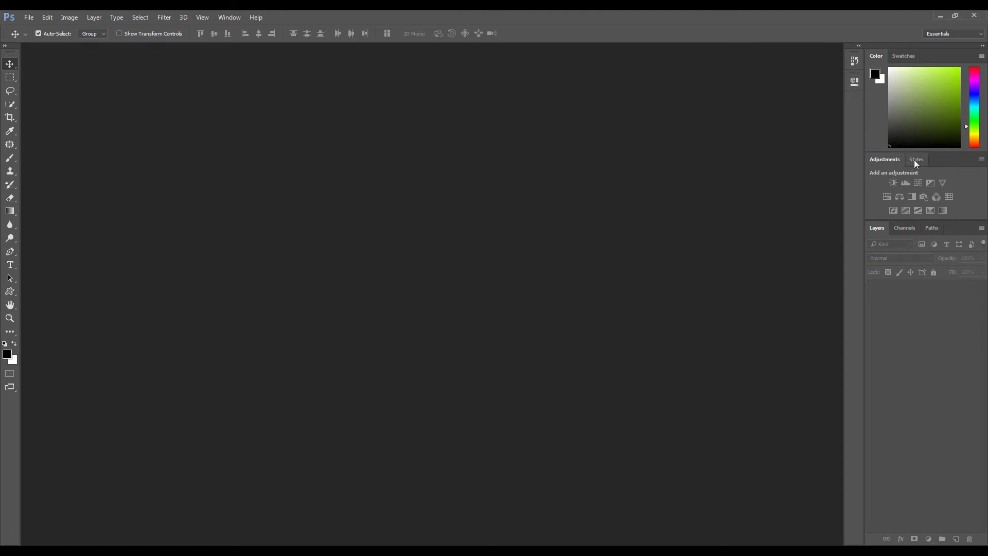
{"action": "left_click", "coordinate": [932, 228]}
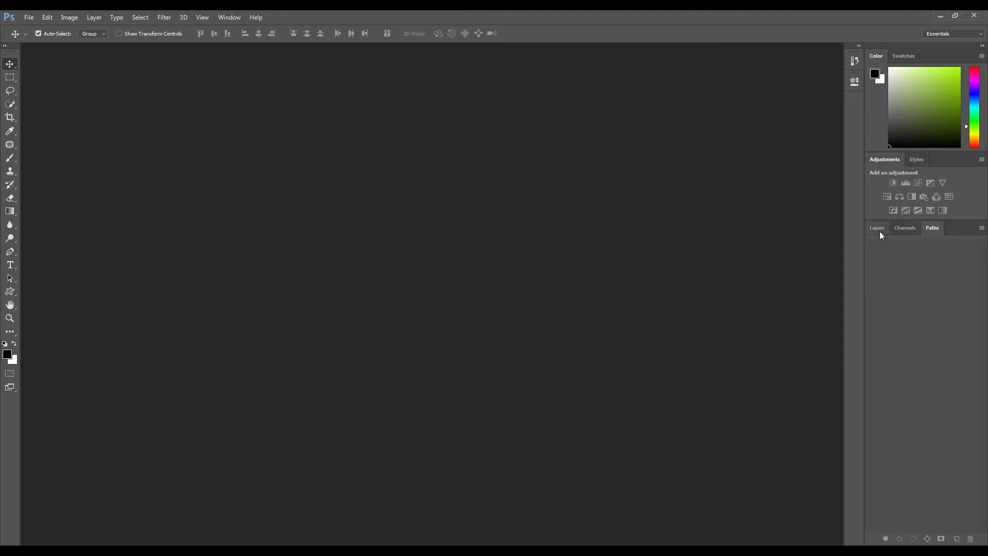
{"action": "left_click", "coordinate": [877, 227]}
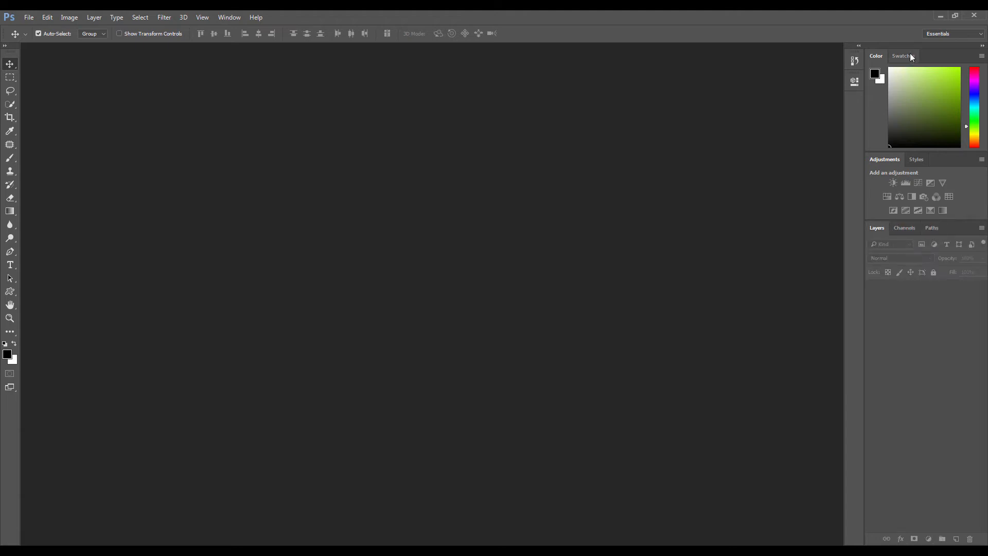
{"action": "left_click", "coordinate": [903, 56]}
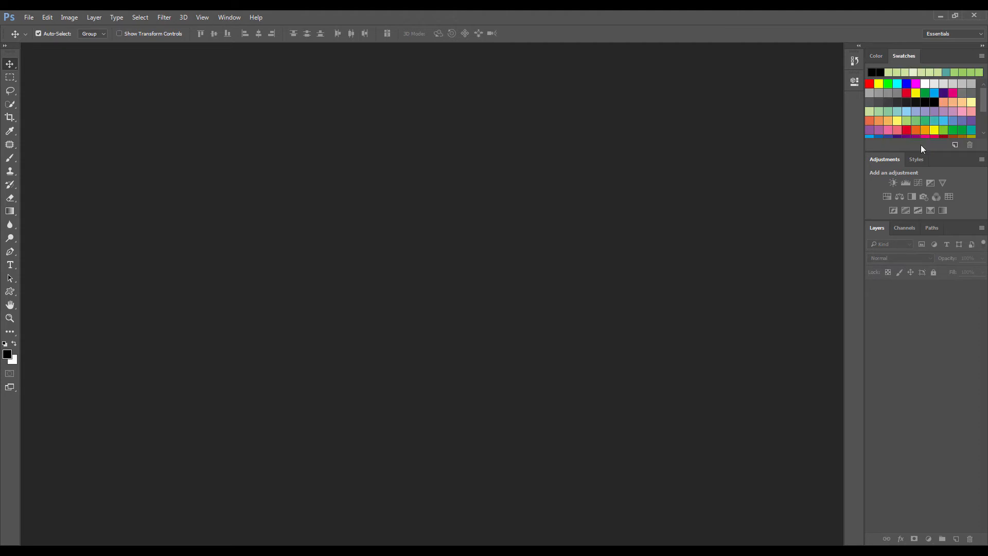
{"action": "mouse_move", "coordinate": [921, 197]}
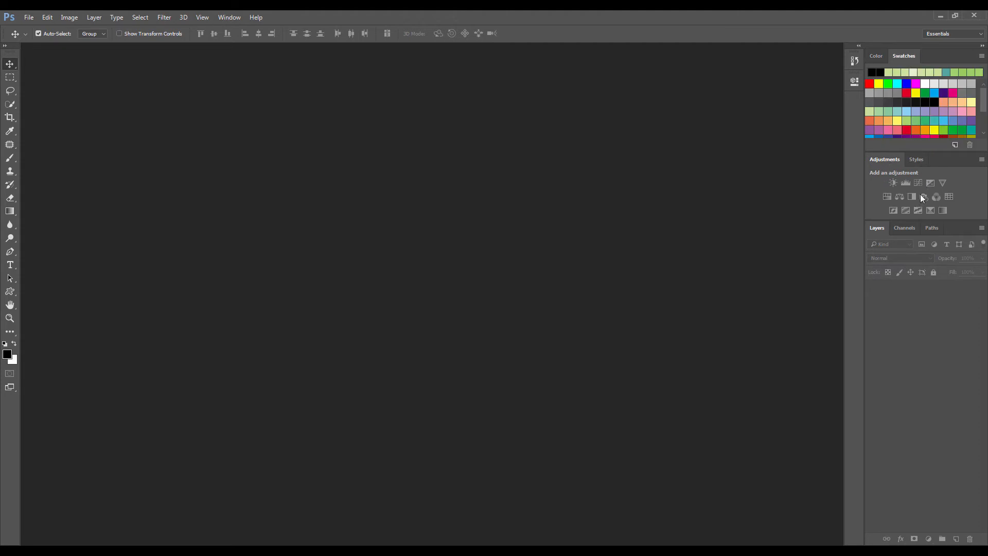
{"action": "mouse_move", "coordinate": [923, 197]}
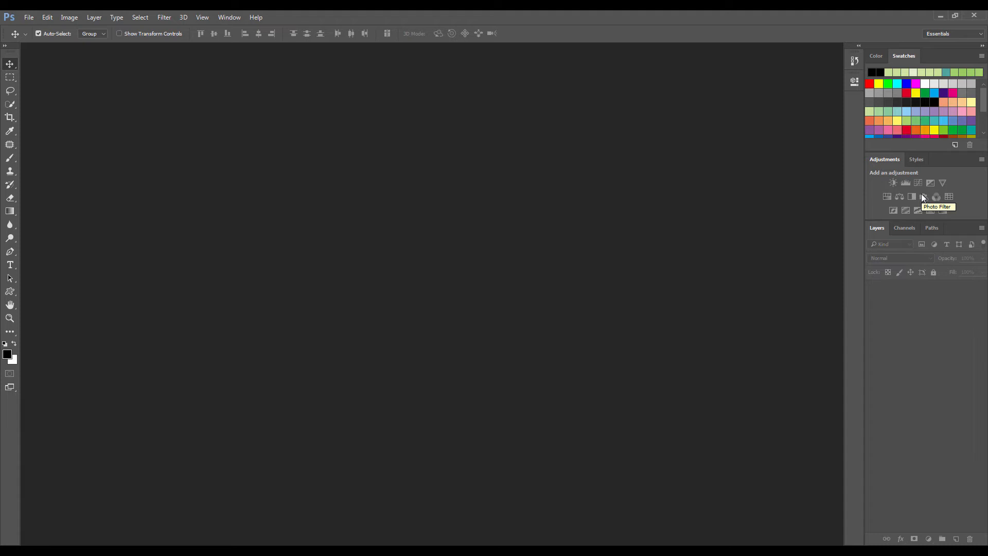
Step: Glance at the Styles panel, return to Adjustments, and bring up the Window panel list
{"action": "left_click", "coordinate": [917, 159]}
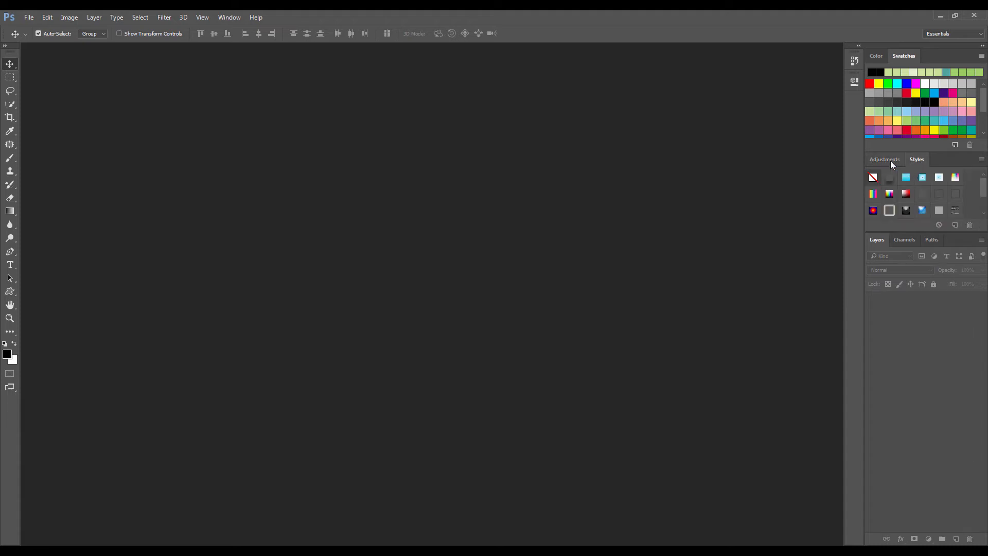
{"action": "left_click", "coordinate": [884, 158]}
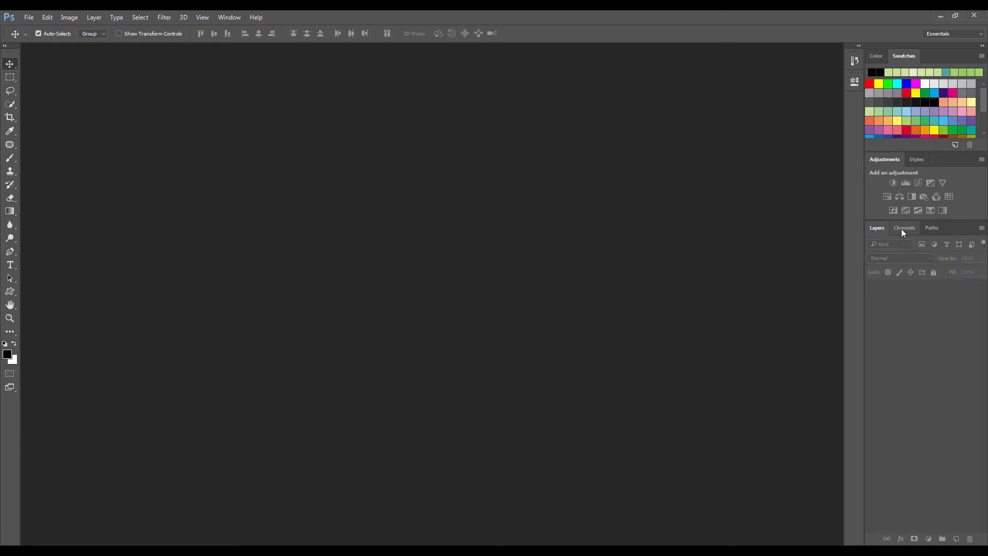
{"action": "left_click", "coordinate": [229, 17]}
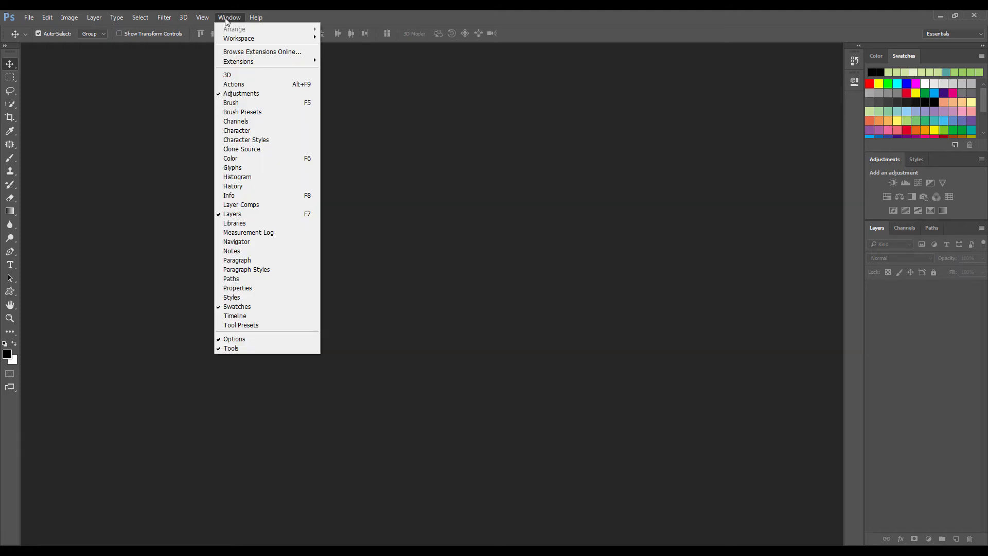
{"action": "mouse_move", "coordinate": [238, 38]}
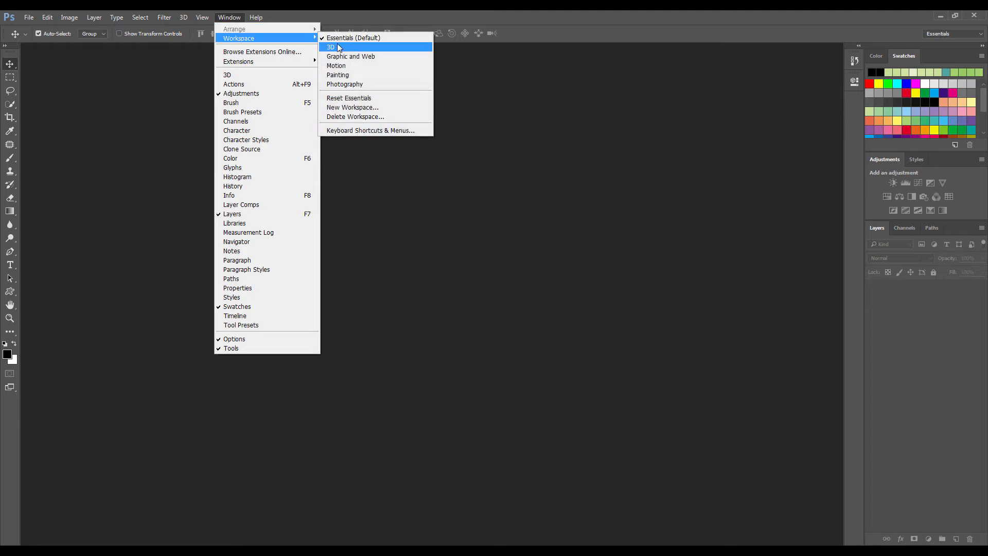
{"action": "mouse_move", "coordinate": [345, 84]}
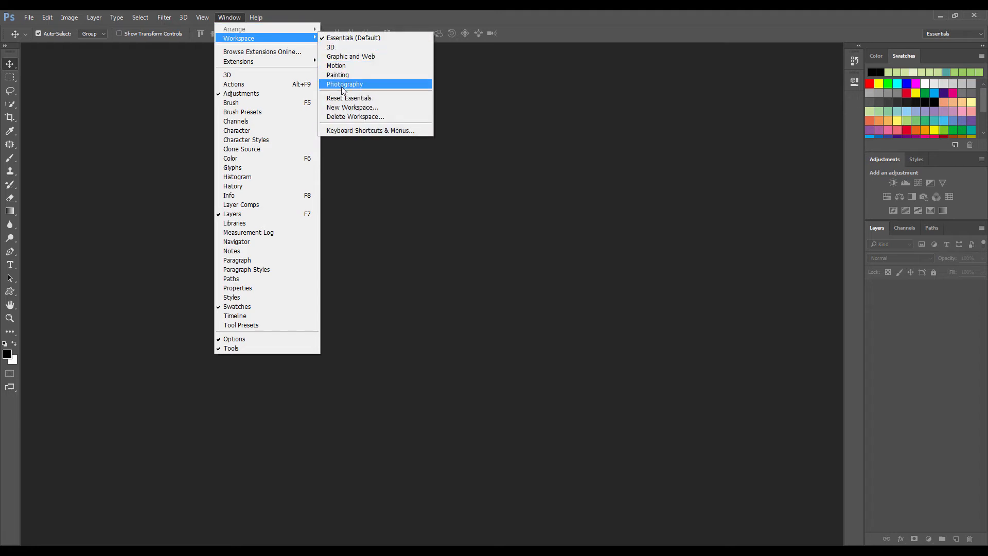
{"action": "mouse_move", "coordinate": [345, 65]}
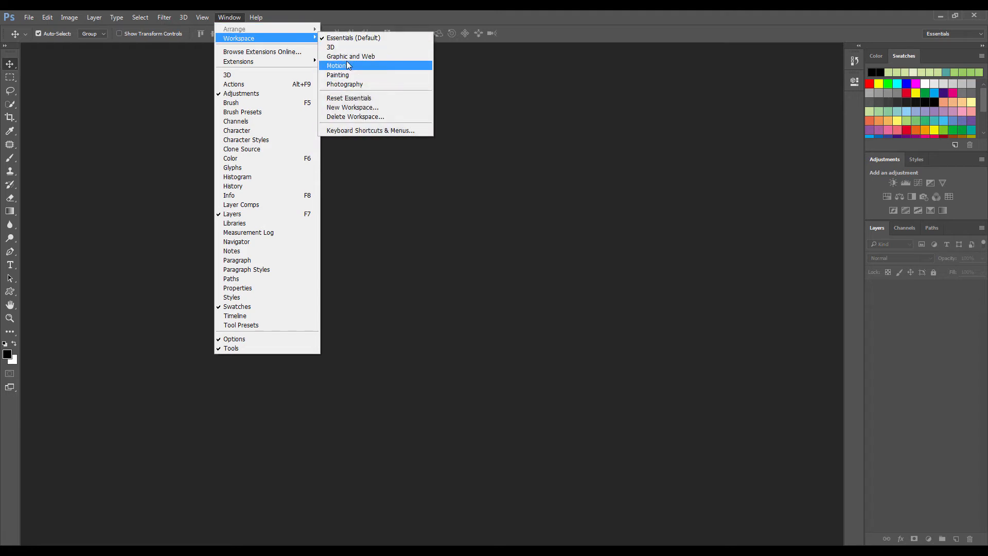
{"action": "mouse_move", "coordinate": [348, 58]}
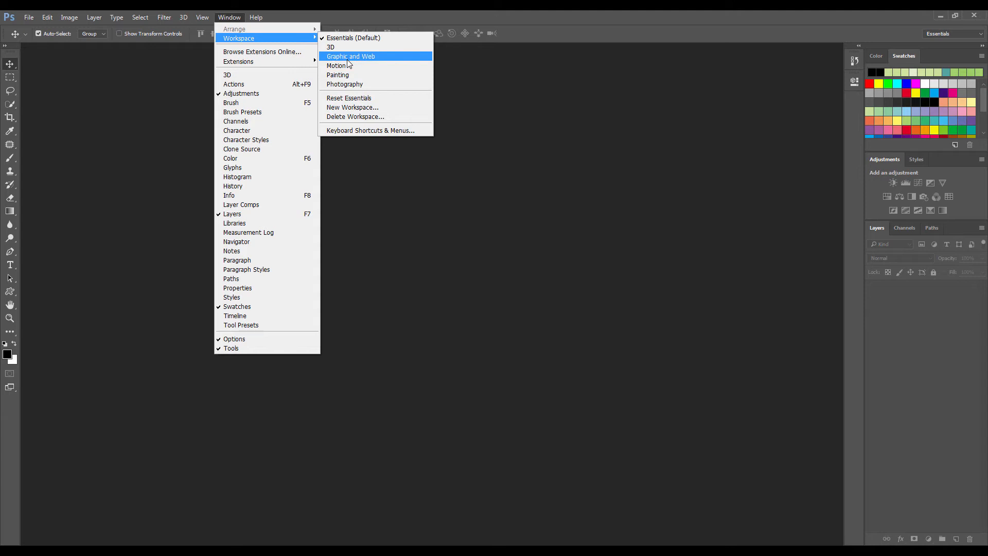
{"action": "mouse_move", "coordinate": [350, 90]}
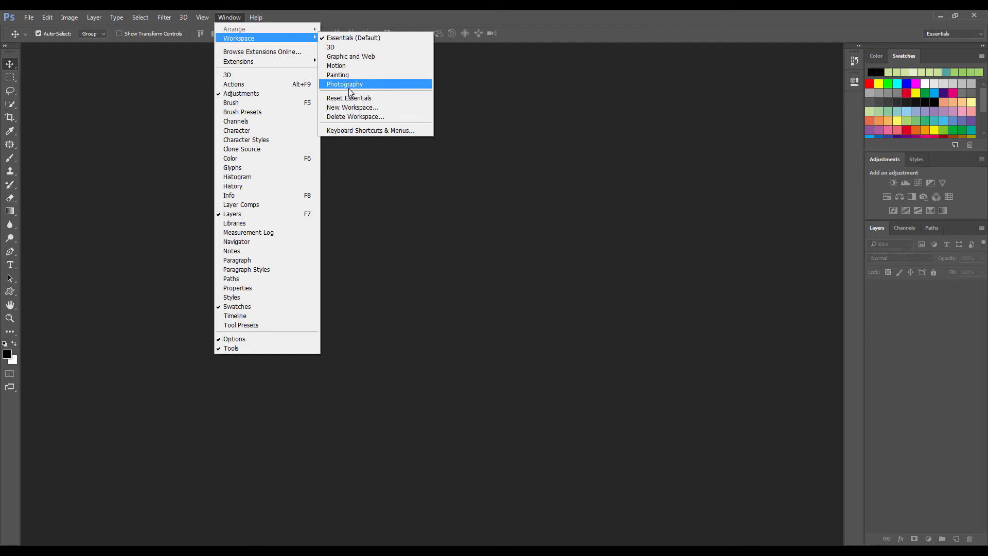
{"action": "mouse_move", "coordinate": [238, 16]}
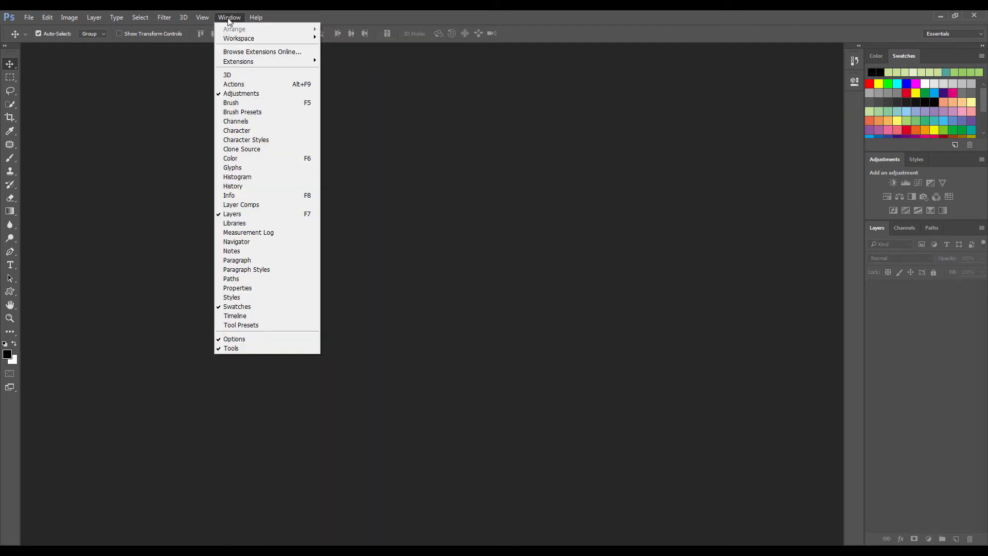
{"action": "mouse_move", "coordinate": [239, 84]}
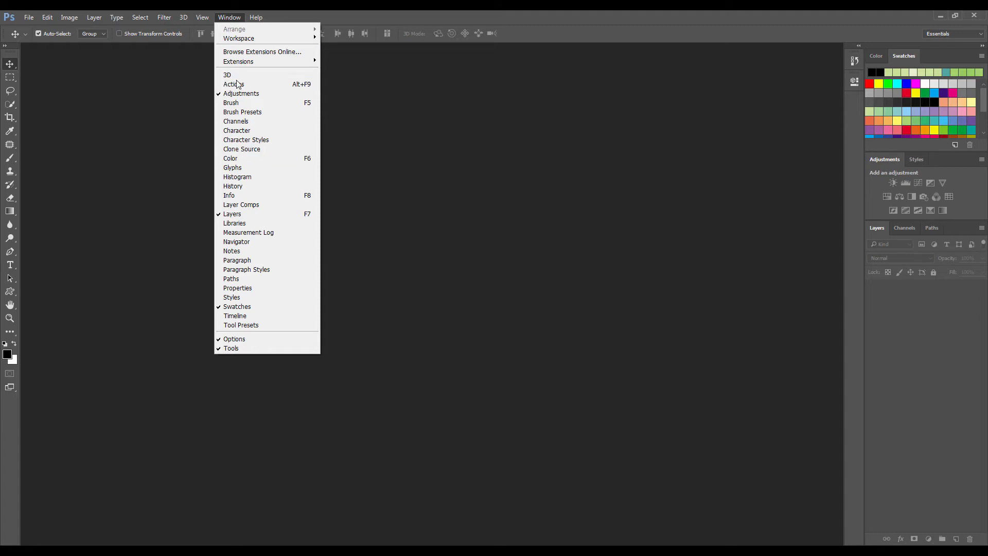
{"action": "mouse_move", "coordinate": [236, 131]}
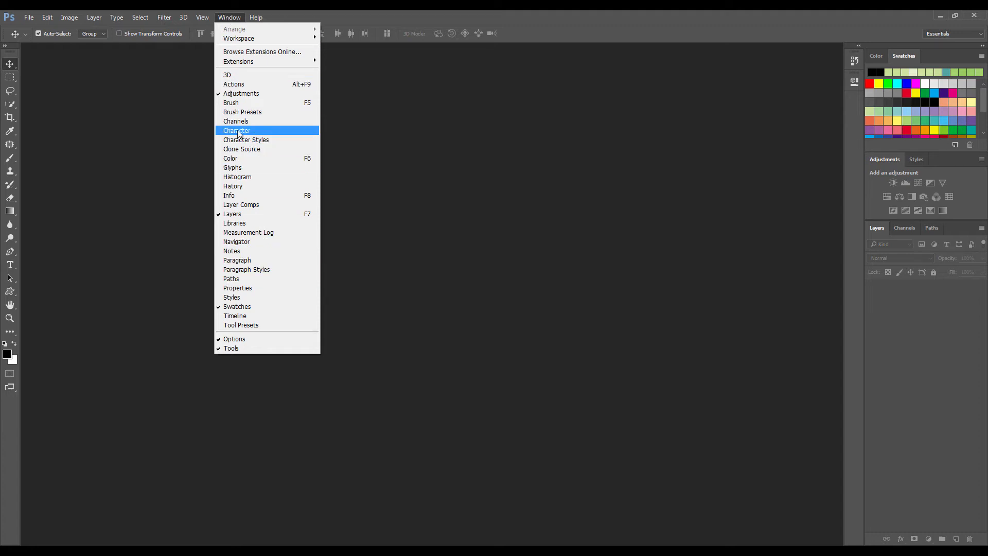
{"action": "mouse_move", "coordinate": [244, 141]}
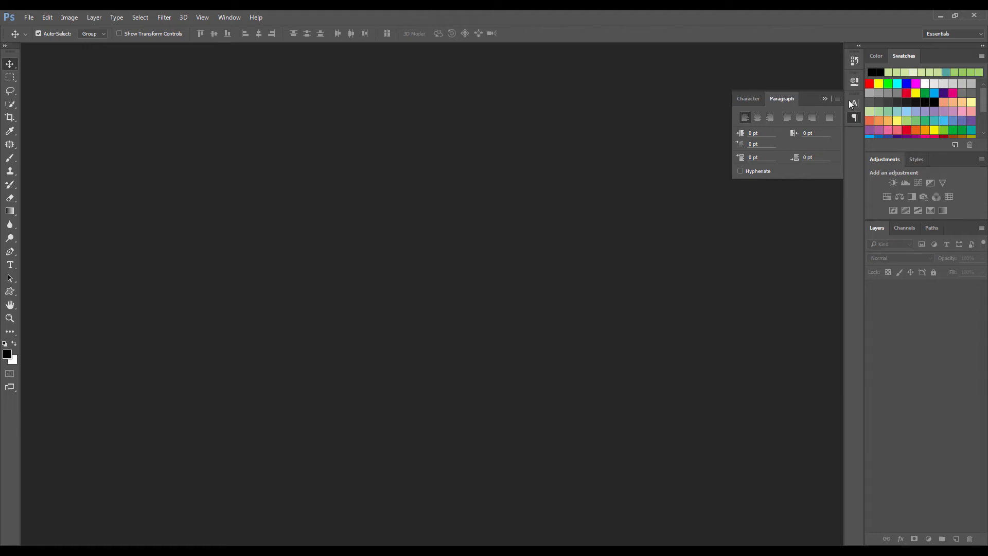
Step: Collapse the floating Character/Paragraph group and dock it above Swatches
{"action": "left_click", "coordinate": [853, 102]}
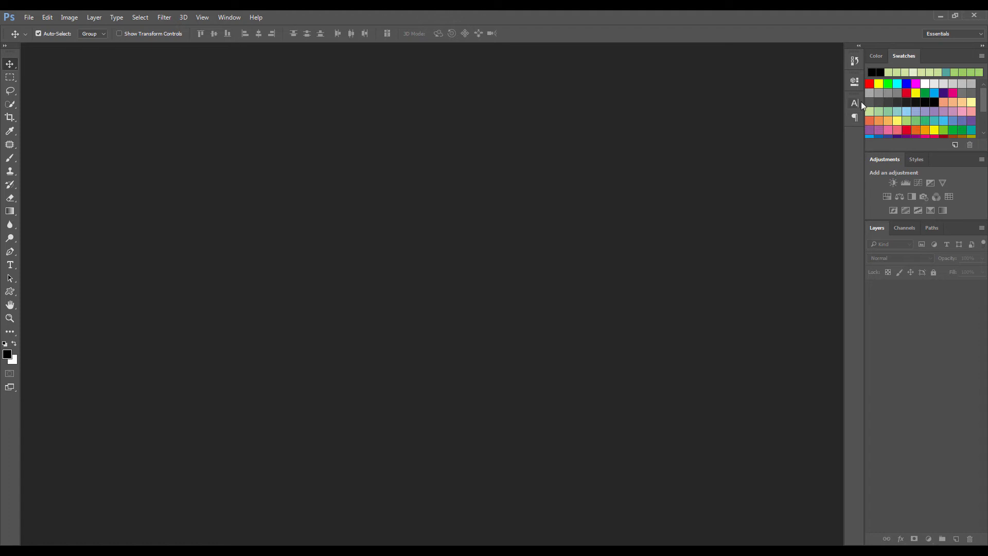
{"action": "left_click", "coordinate": [854, 103]}
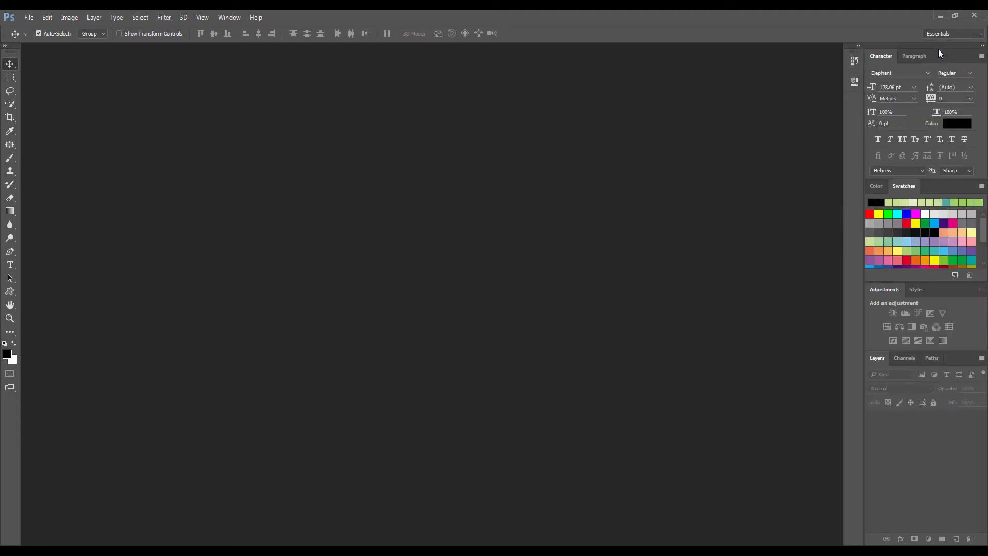
Step: Move the Character group below Color/Swatches and show the Color panel
{"action": "left_click", "coordinate": [914, 55]}
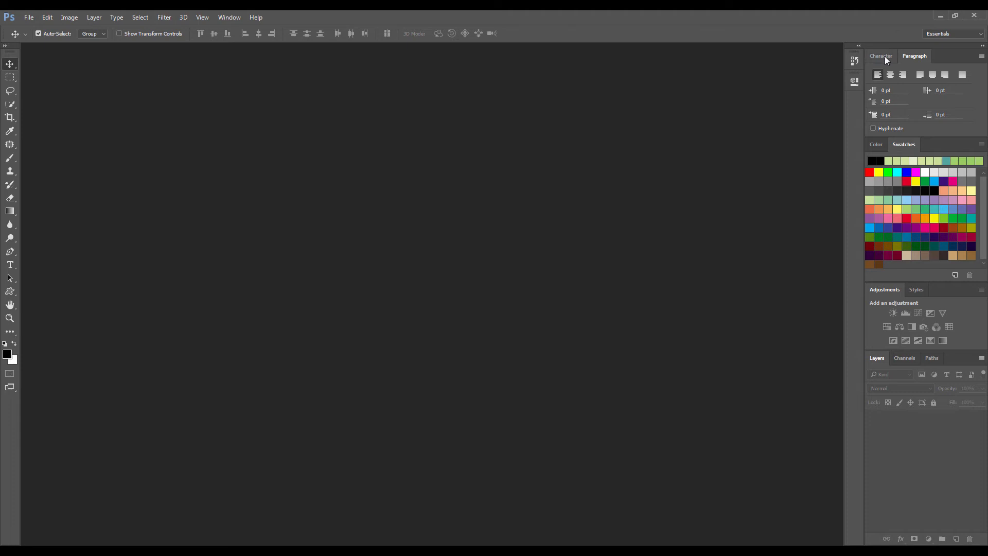
{"action": "left_click", "coordinate": [881, 56]}
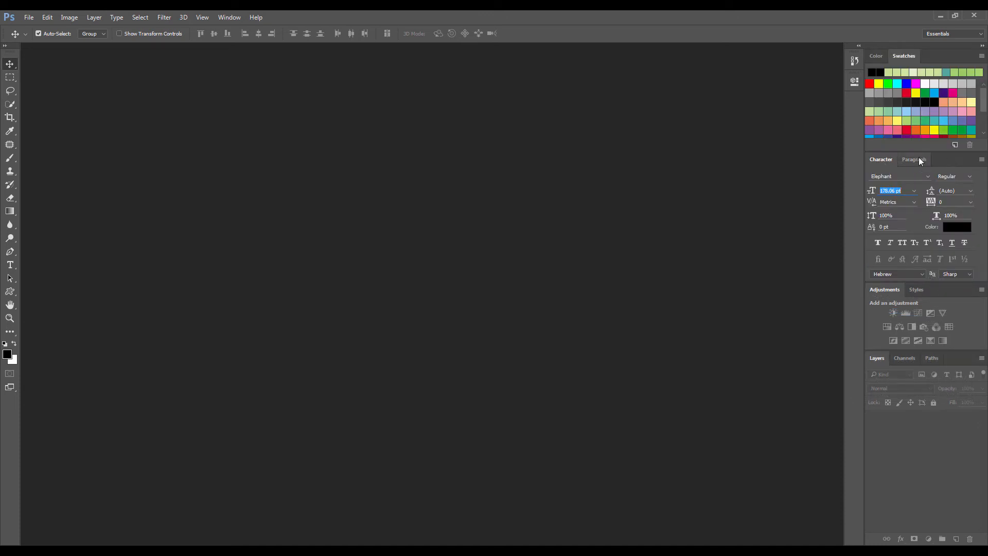
{"action": "left_click", "coordinate": [876, 55]}
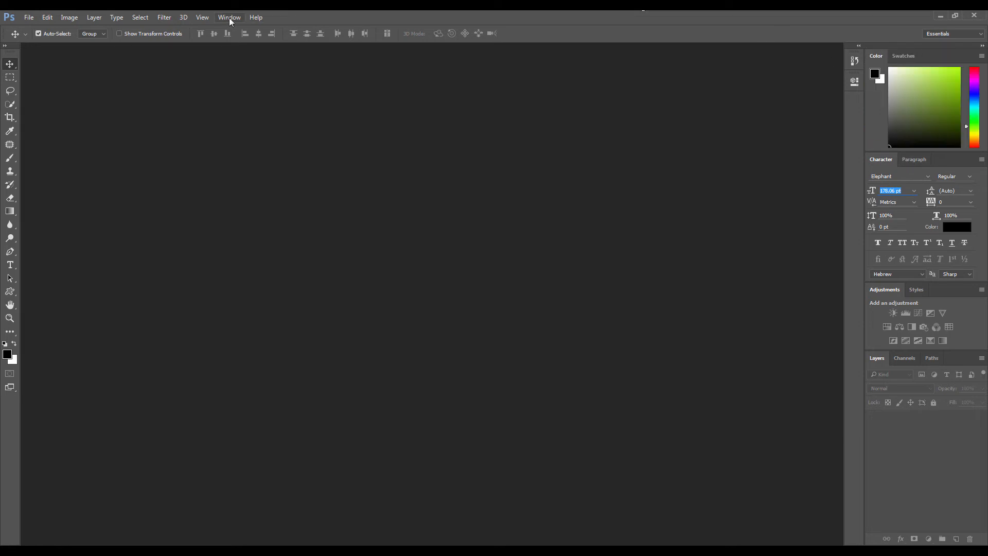
Step: Close the Window menu unchanged, bring Swatches back, and reopen the panel list
{"action": "left_click", "coordinate": [229, 17]}
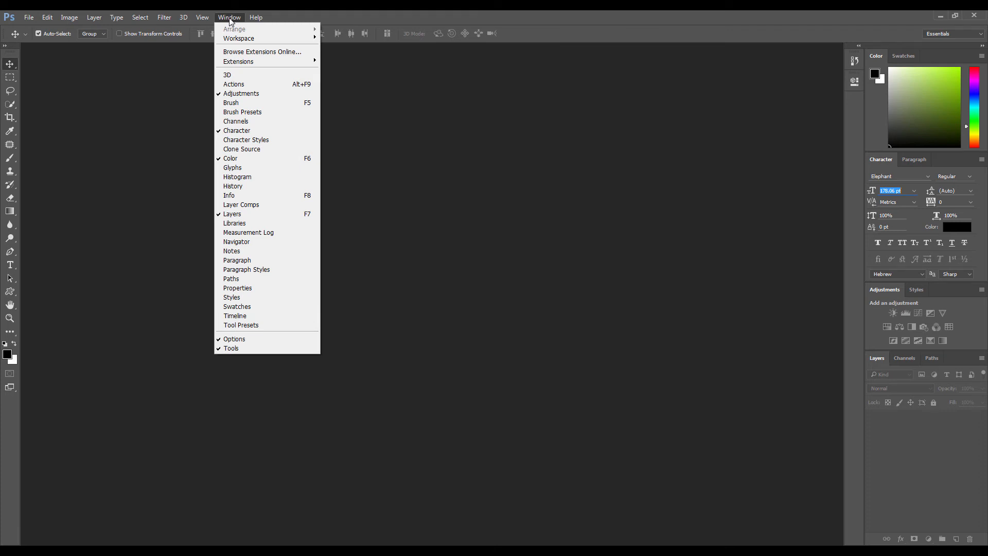
{"action": "mouse_move", "coordinate": [759, 136]}
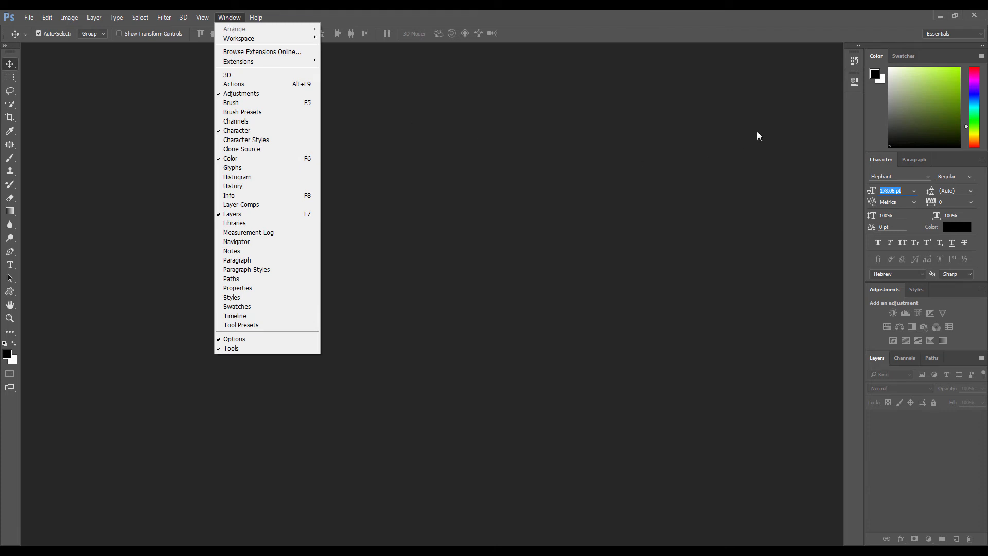
{"action": "mouse_move", "coordinate": [900, 62]}
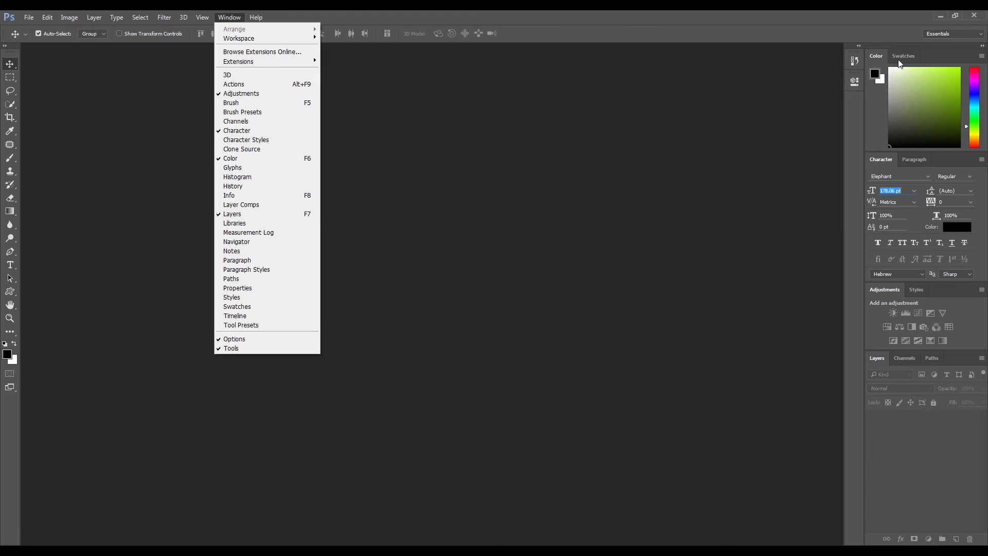
{"action": "left_click", "coordinate": [310, 46]}
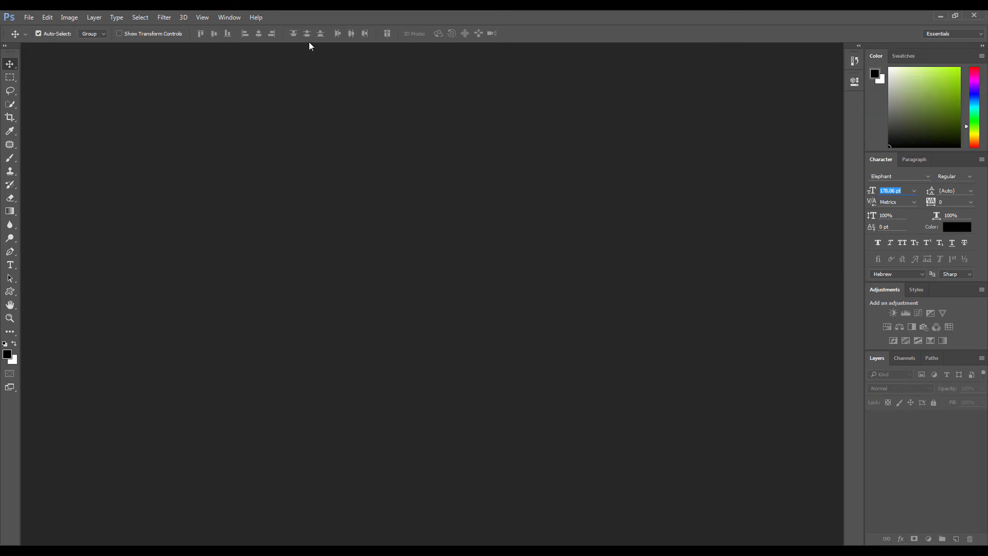
{"action": "left_click", "coordinate": [229, 17]}
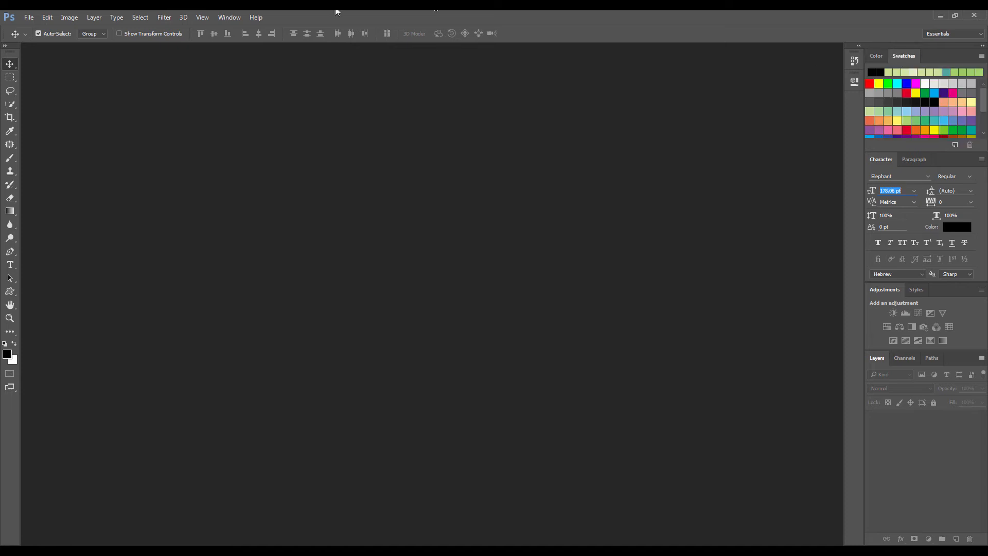
{"action": "left_click", "coordinate": [228, 17]}
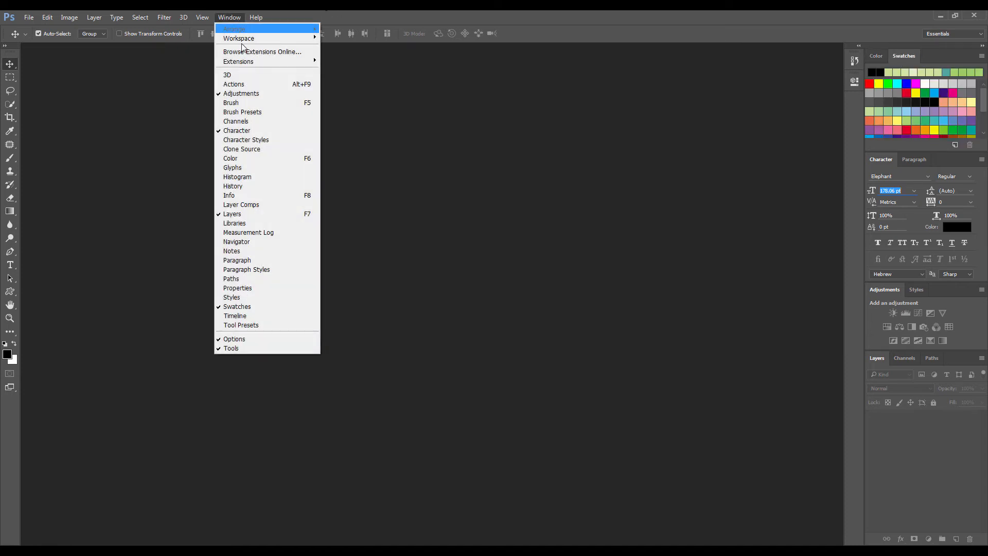
{"action": "mouse_move", "coordinate": [281, 127]}
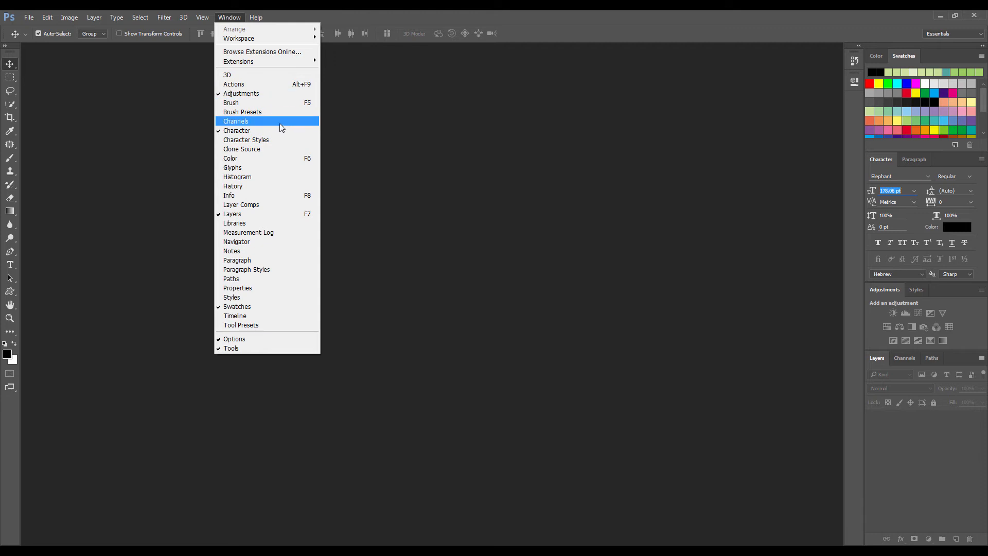
{"action": "mouse_move", "coordinate": [237, 306]}
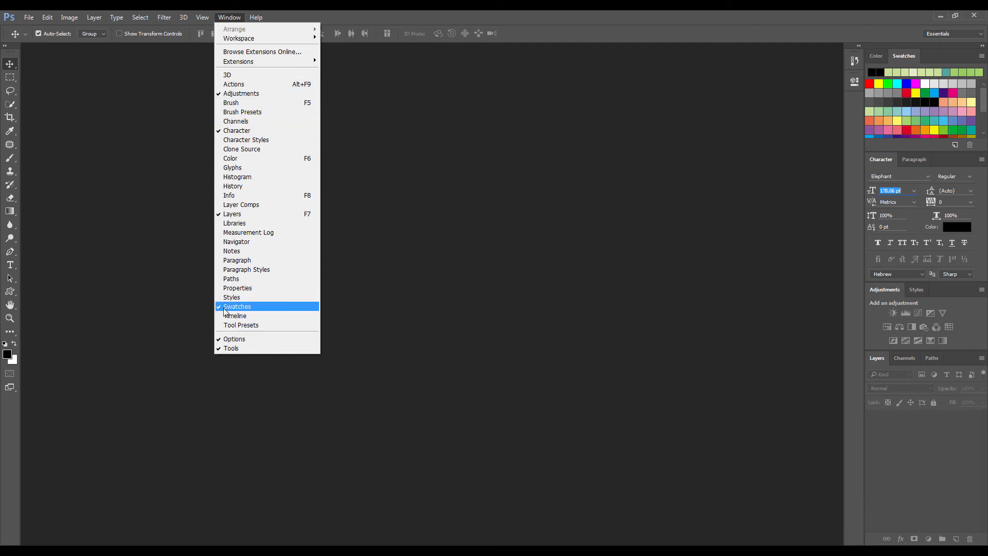
{"action": "mouse_move", "coordinate": [233, 161]}
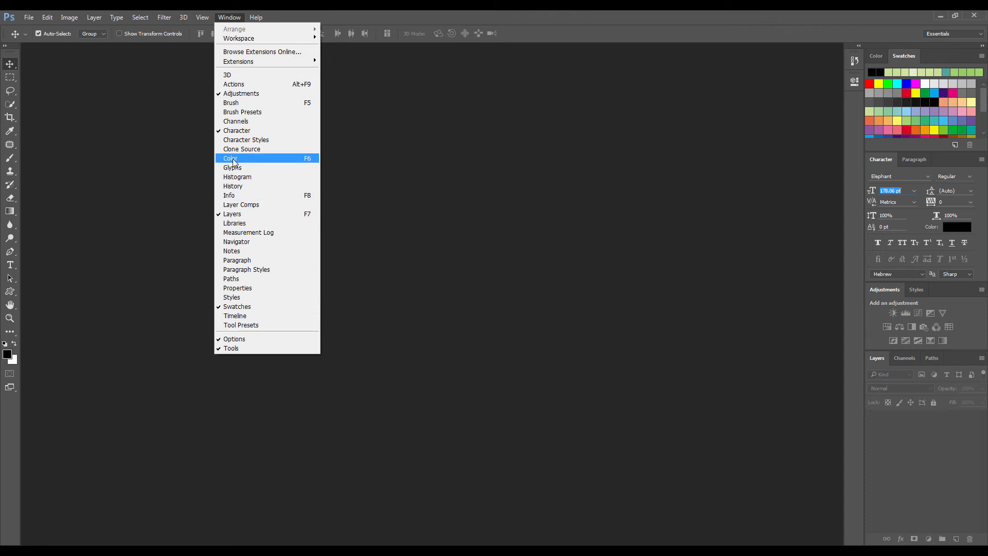
{"action": "mouse_move", "coordinate": [261, 151]}
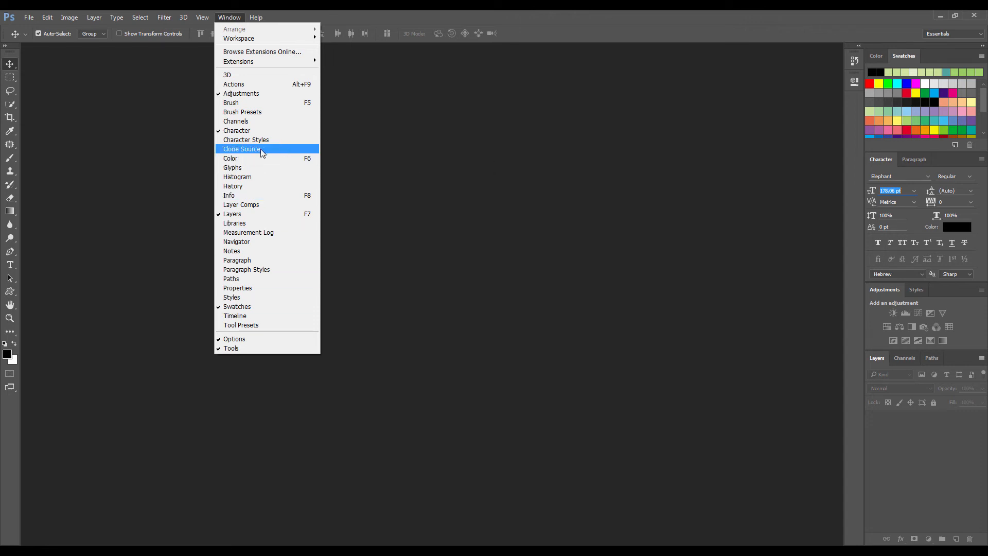
{"action": "mouse_move", "coordinate": [236, 17]}
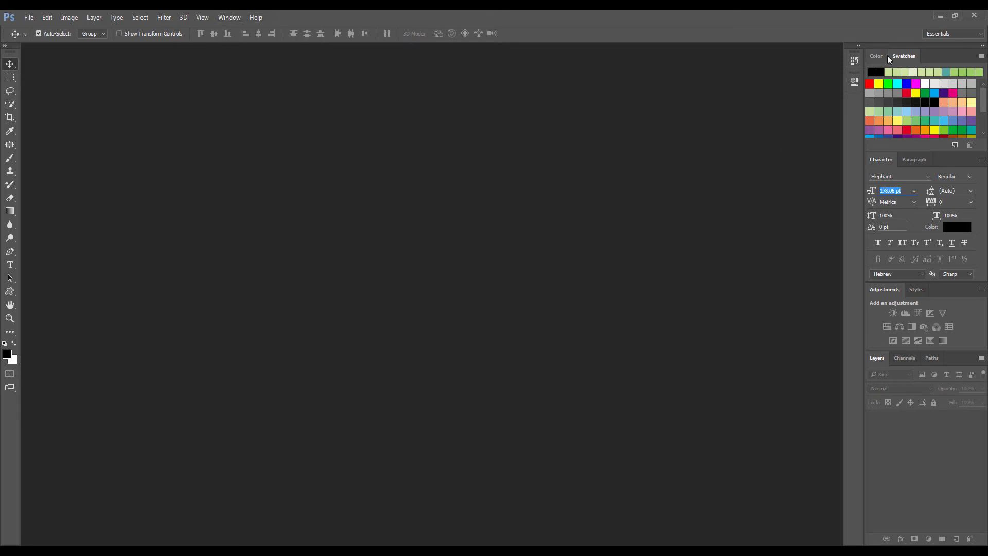
Step: Toggle between Color and Swatches tabs, then drag Color out as a floating panel
{"action": "left_click", "coordinate": [876, 56]}
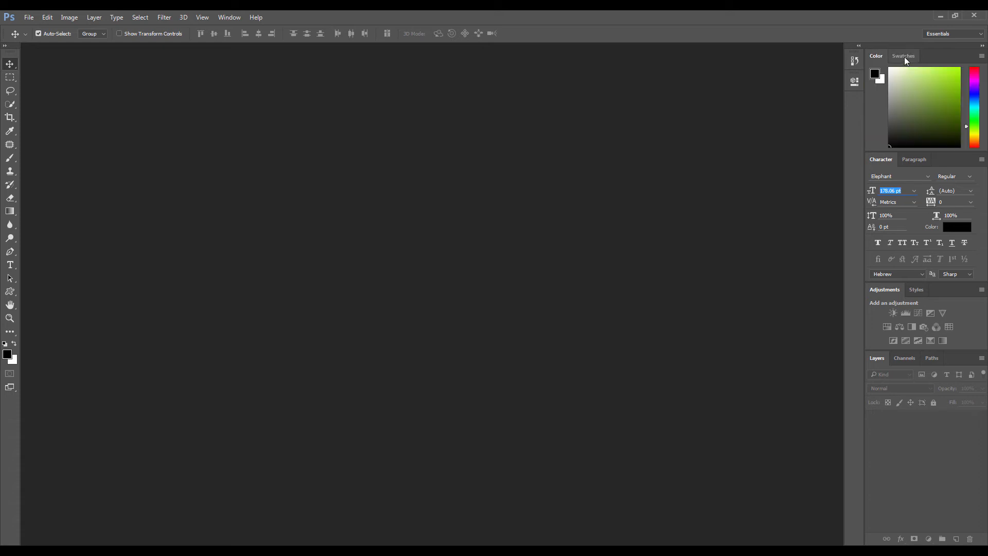
{"action": "left_click", "coordinate": [903, 56]}
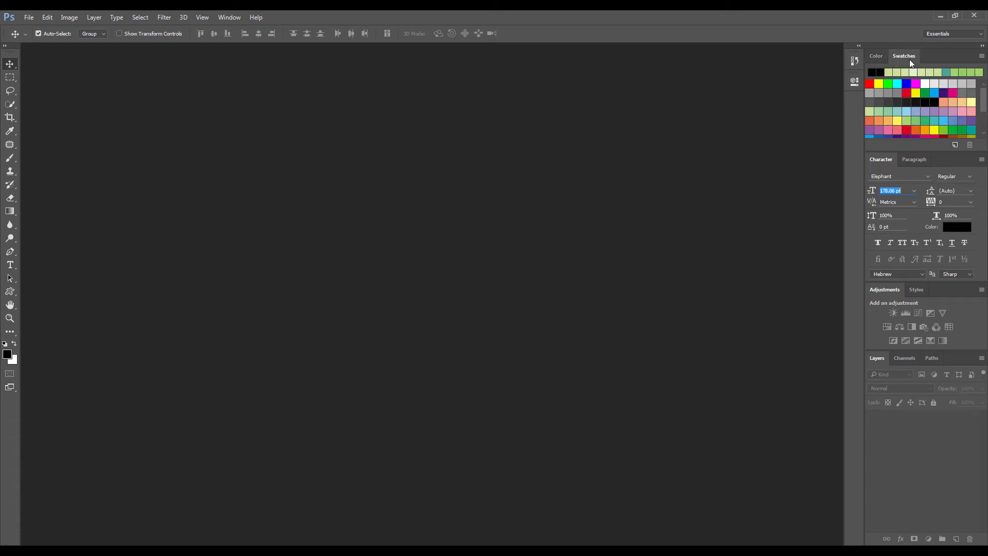
{"action": "left_click", "coordinate": [876, 56]}
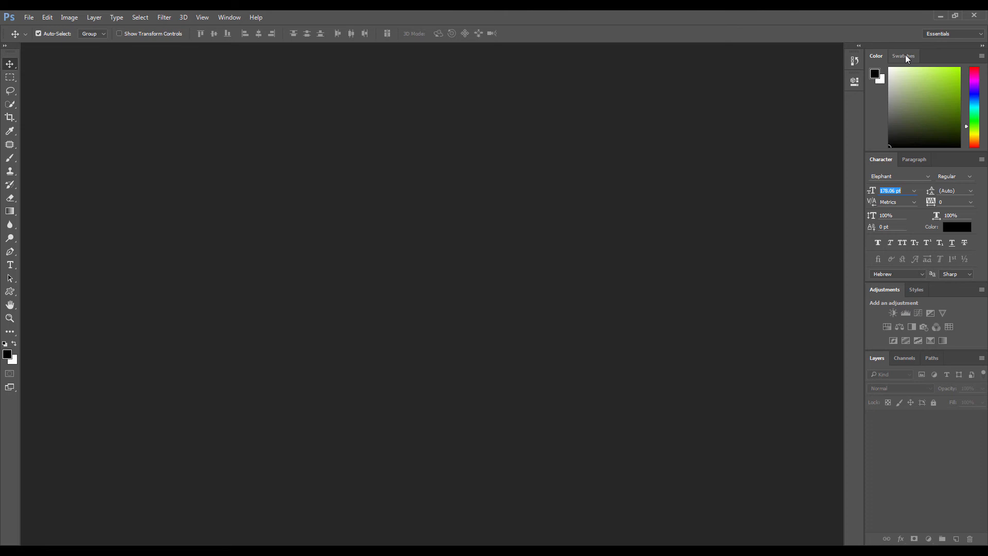
{"action": "left_click", "coordinate": [904, 55]}
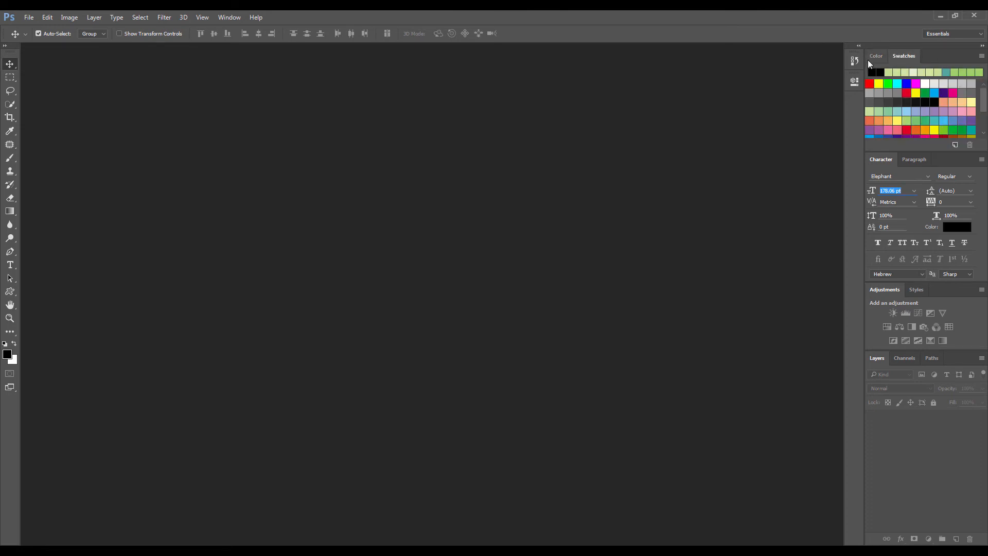
{"action": "mouse_move", "coordinate": [885, 58]}
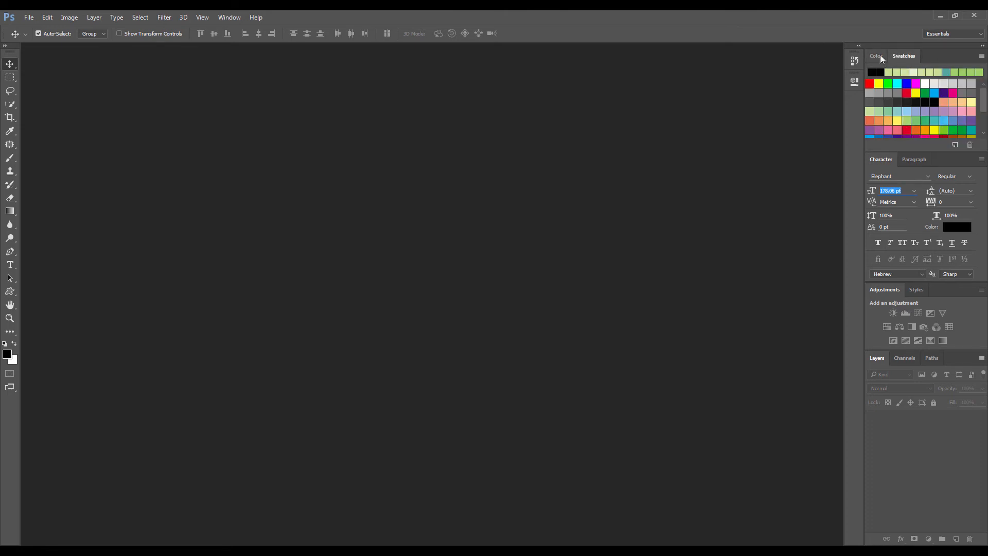
{"action": "left_click", "coordinate": [876, 55]}
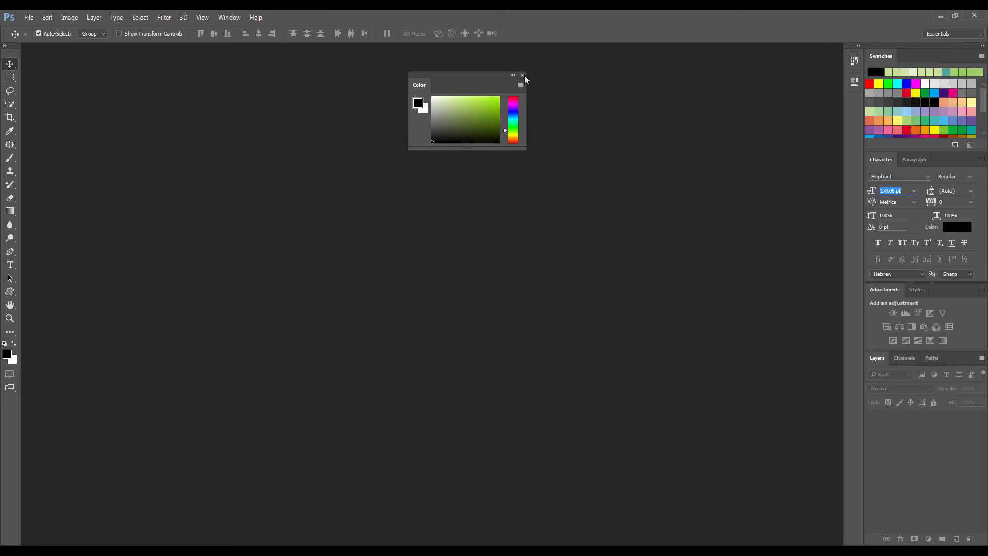
{"action": "mouse_move", "coordinate": [523, 79]}
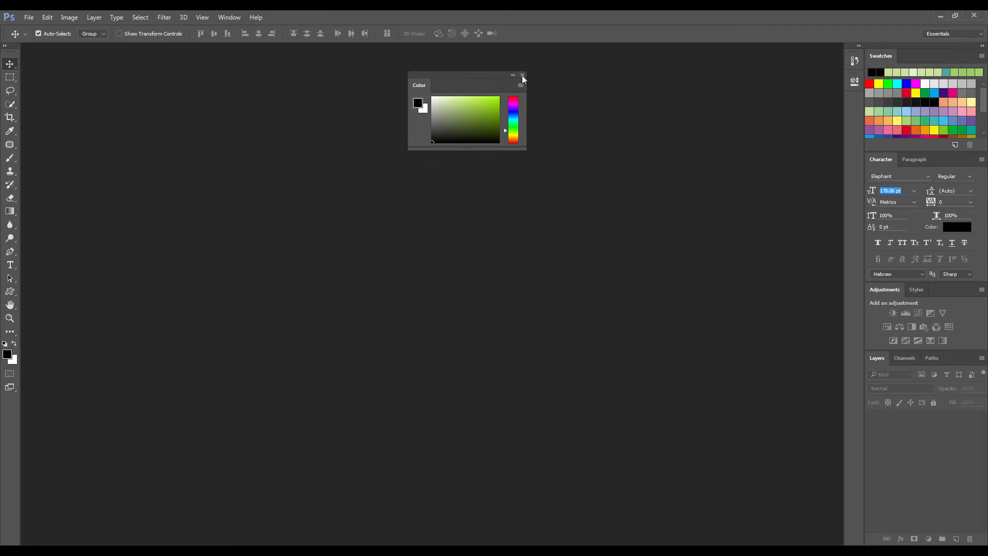
Step: Nudge the floating Color panel aside and close it
{"action": "left_click_drag", "start_coordinate": [466, 74], "coordinate": [424, 73]}
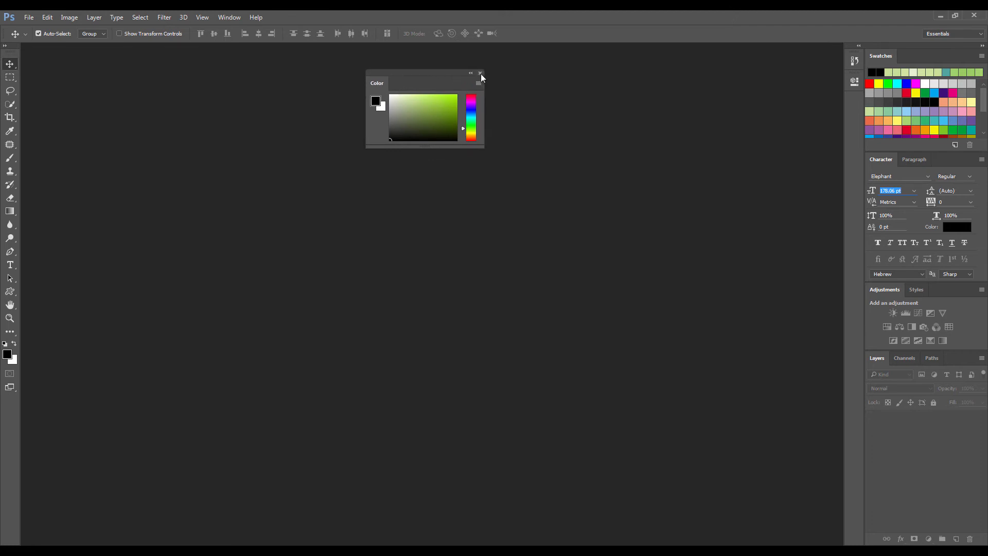
{"action": "left_click", "coordinate": [480, 72]}
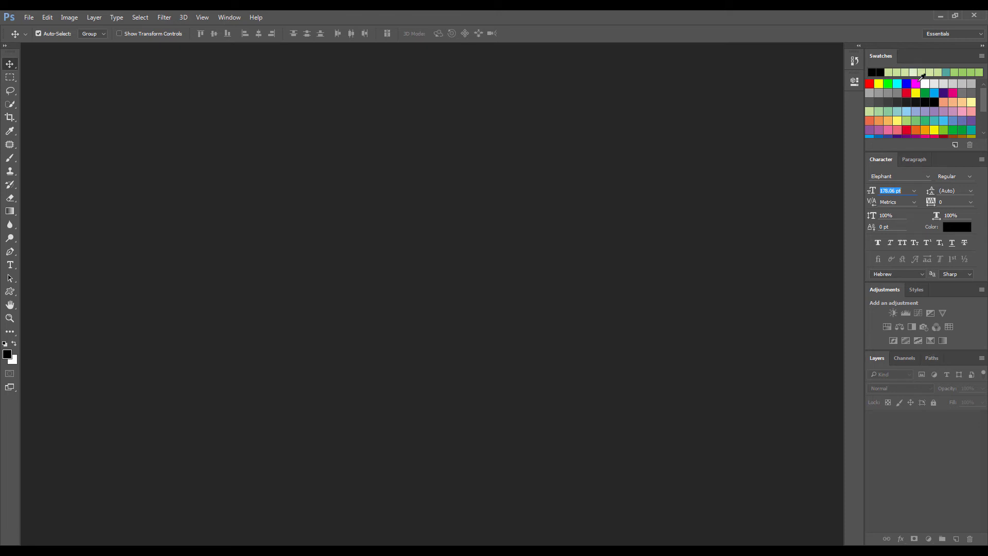
{"action": "mouse_move", "coordinate": [901, 160]}
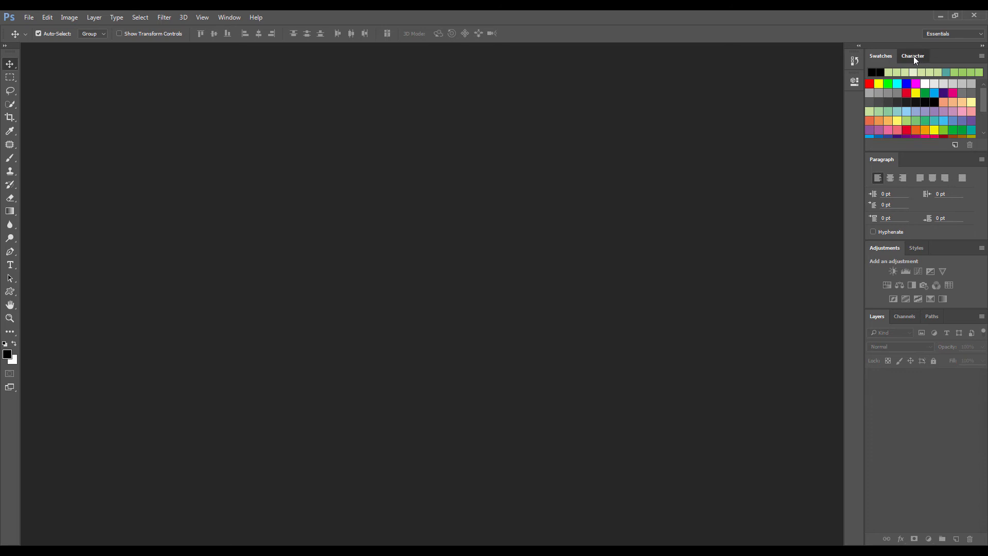
Step: Select the Character tab, drag it out to float, and close it
{"action": "left_click", "coordinate": [913, 55]}
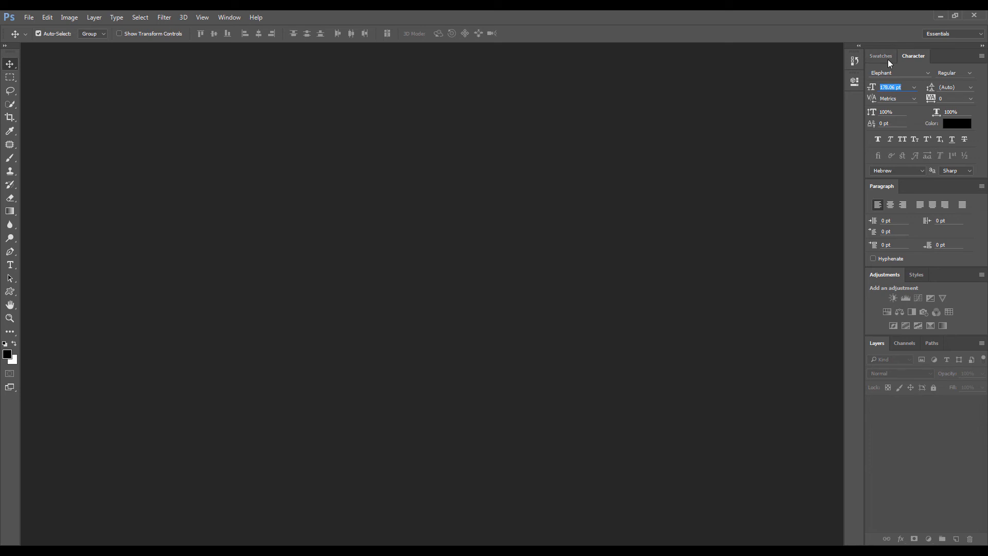
{"action": "left_click_drag", "start_coordinate": [912, 56], "coordinate": [887, 423]}
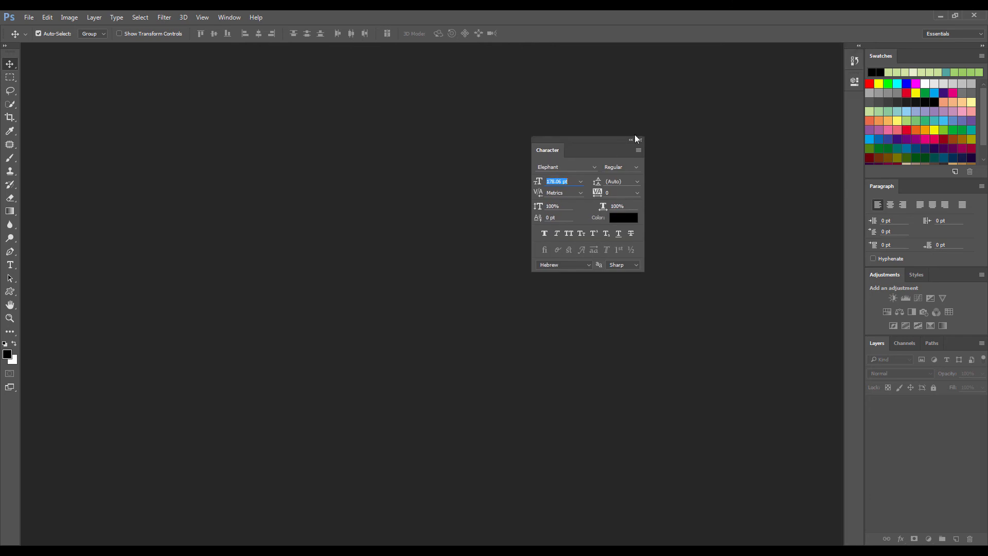
{"action": "left_click", "coordinate": [638, 150]}
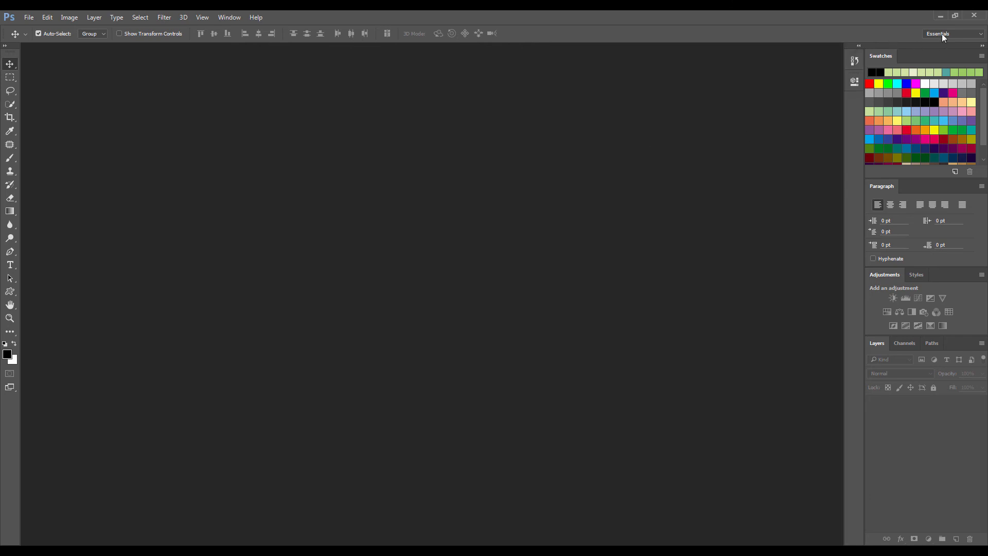
{"action": "mouse_move", "coordinate": [608, 187]}
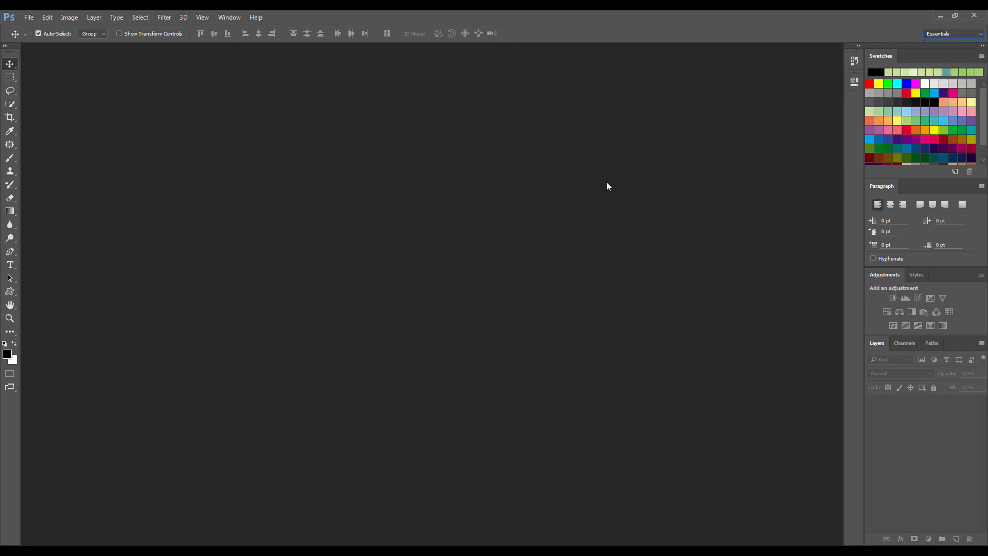
Step: Open and close the workspace switcher, then open the Window menu
{"action": "left_click", "coordinate": [952, 33]}
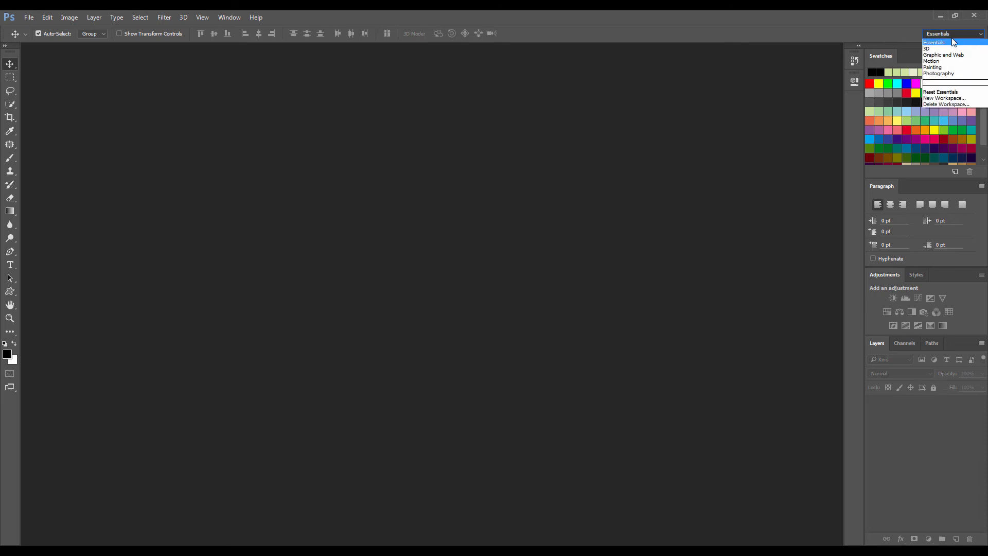
{"action": "left_click", "coordinate": [934, 42]}
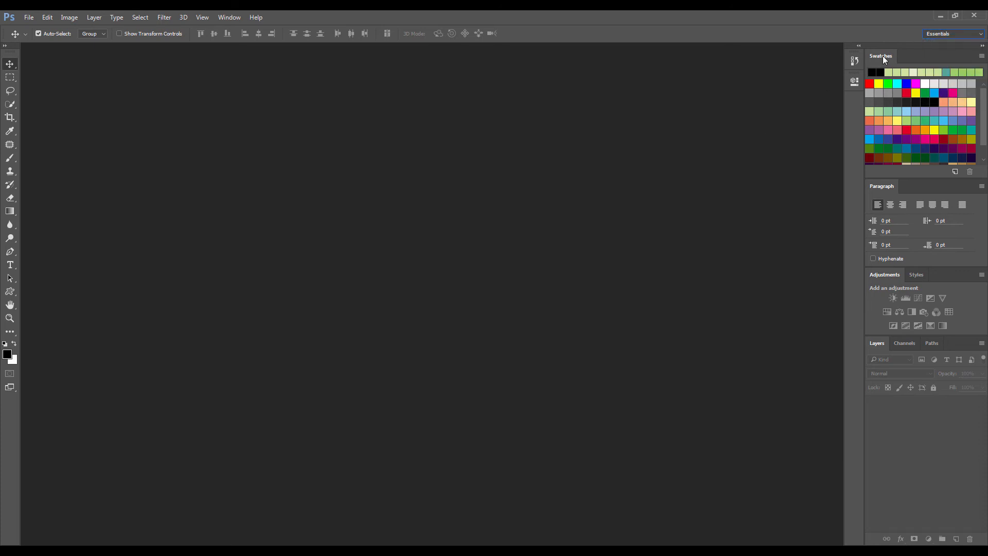
{"action": "left_click", "coordinate": [230, 16]}
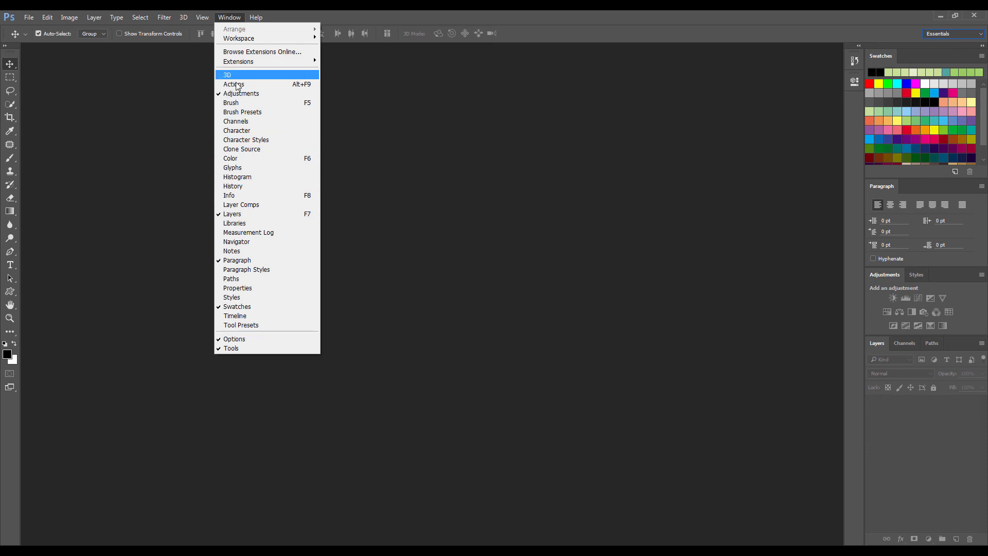
{"action": "mouse_move", "coordinate": [246, 122]}
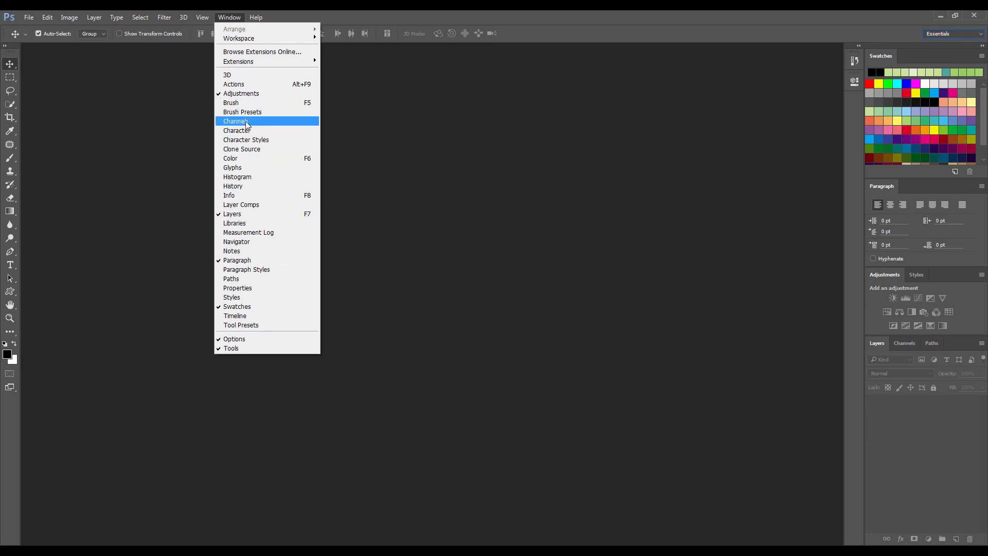
{"action": "mouse_move", "coordinate": [253, 116]}
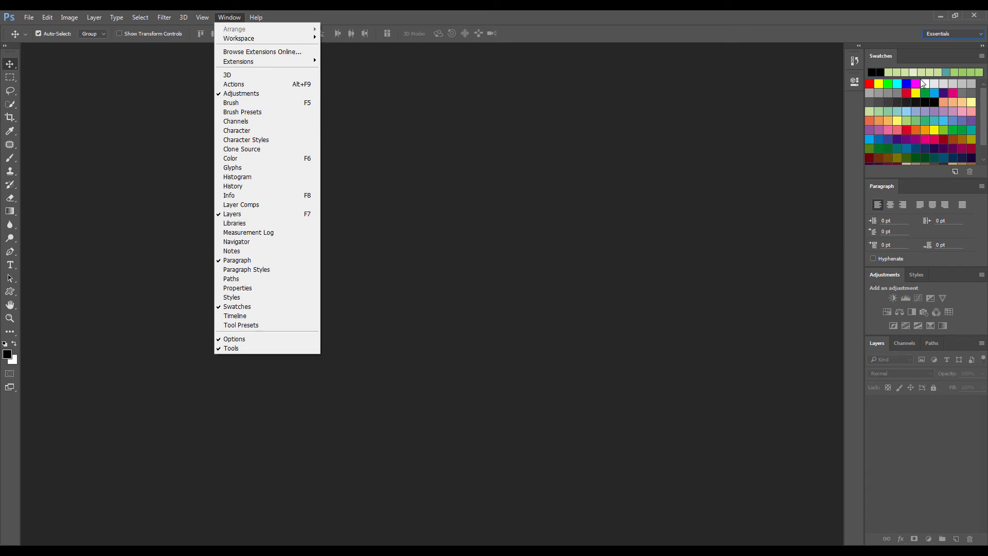
Step: Create a New Workspace from the switcher, named '1', and save it
{"action": "left_click", "coordinate": [968, 33]}
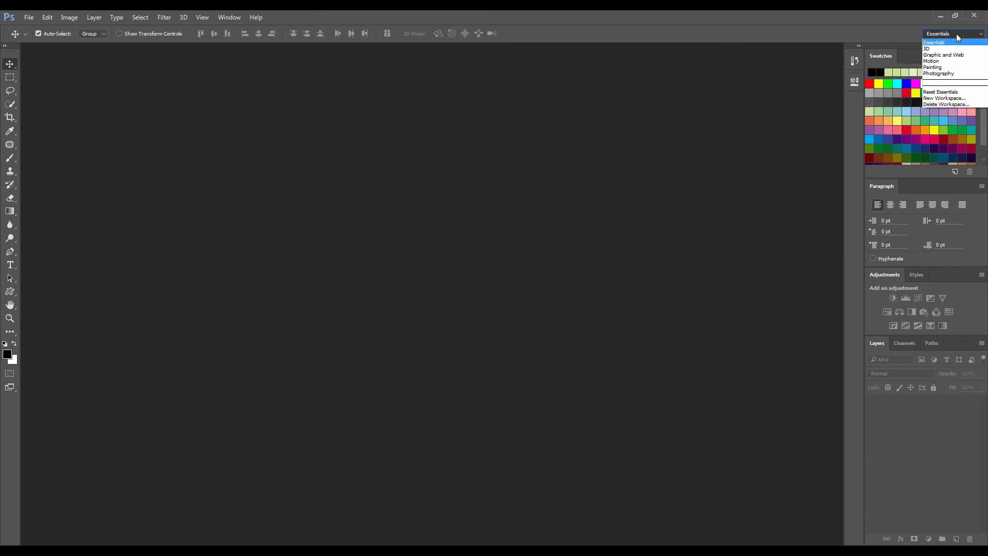
{"action": "mouse_move", "coordinate": [945, 98]}
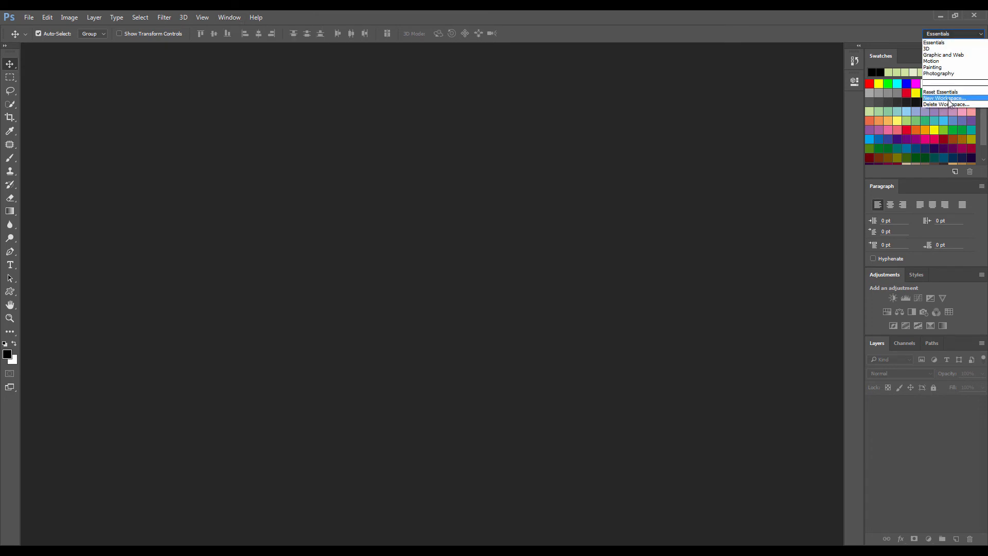
{"action": "left_click", "coordinate": [942, 98]}
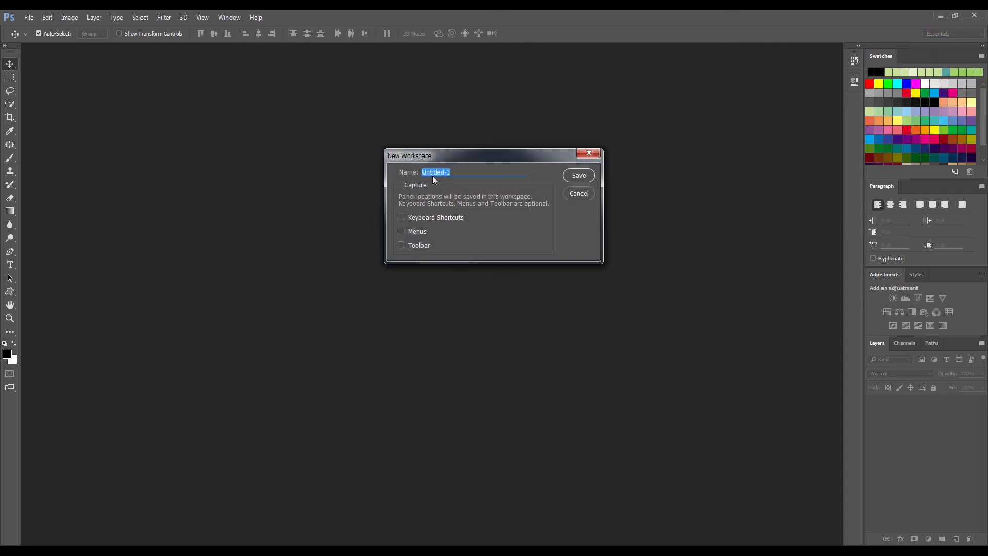
{"action": "type", "text": "1"}
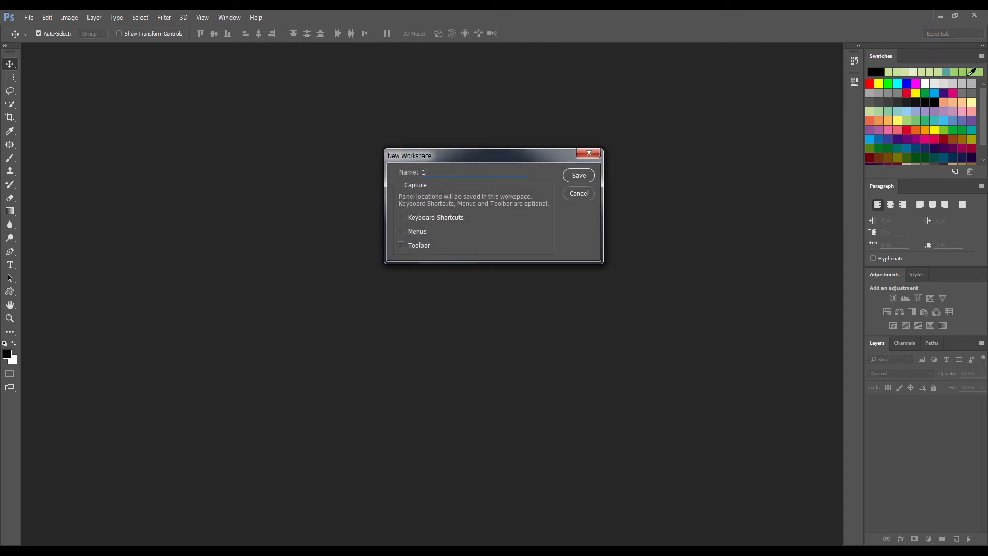
{"action": "mouse_move", "coordinate": [848, 35]}
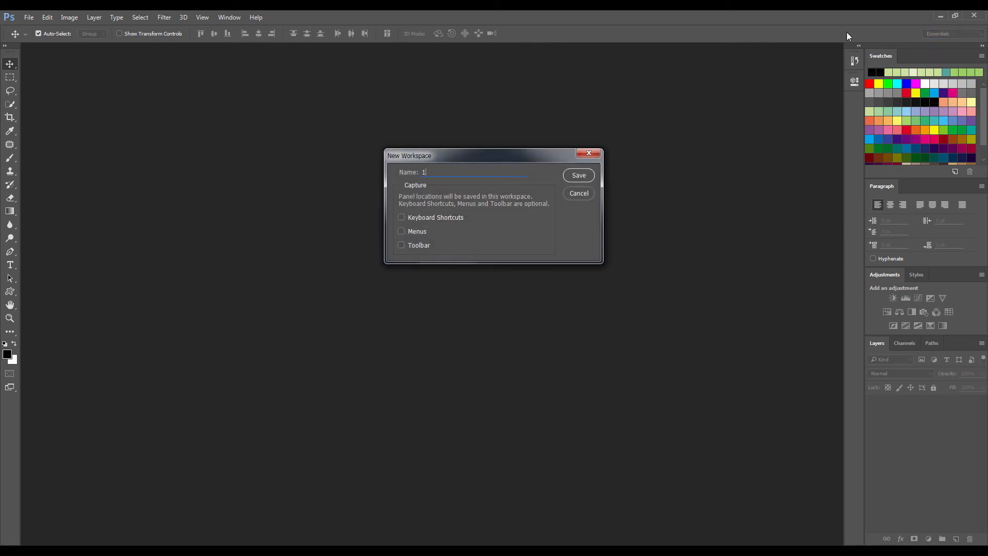
{"action": "mouse_move", "coordinate": [526, 175]}
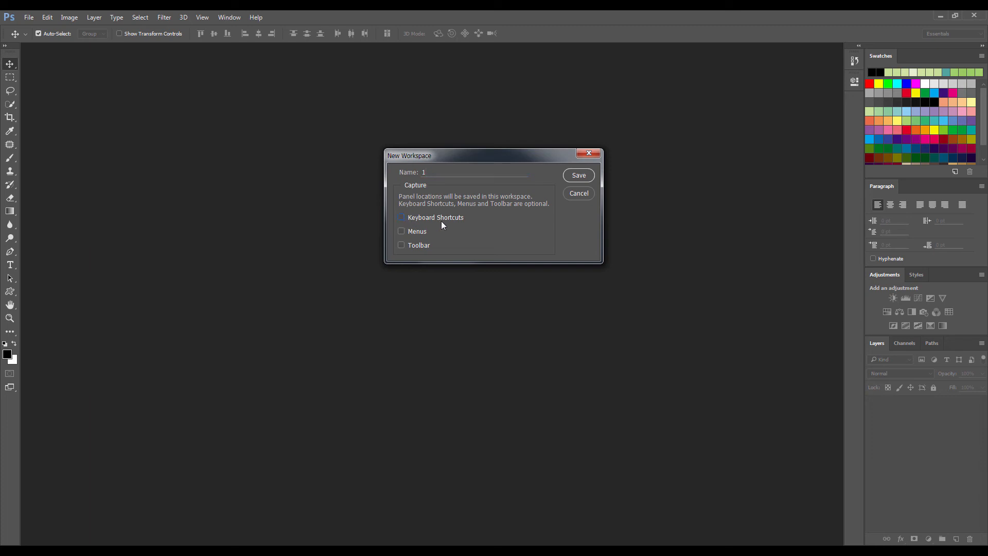
{"action": "mouse_move", "coordinate": [439, 223]}
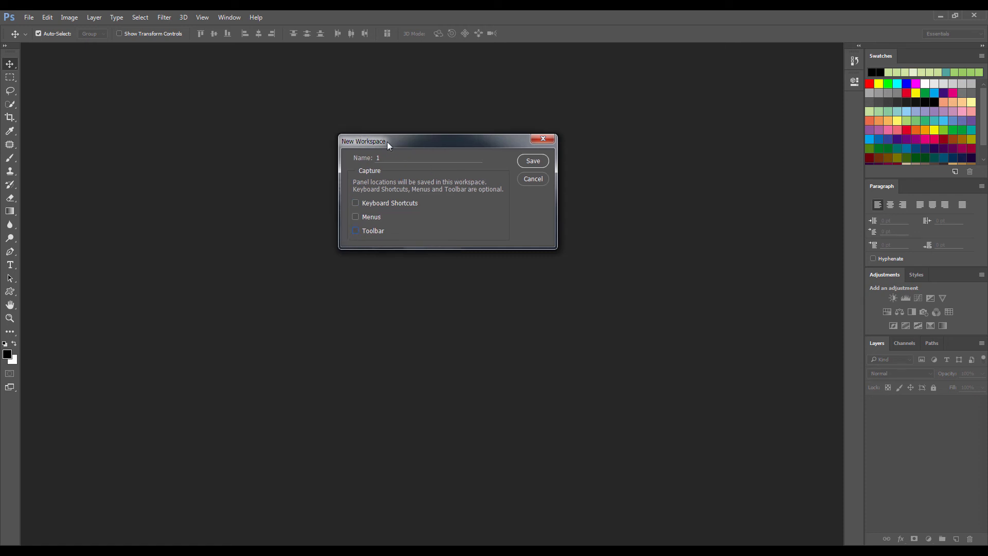
{"action": "left_click", "coordinate": [532, 161]}
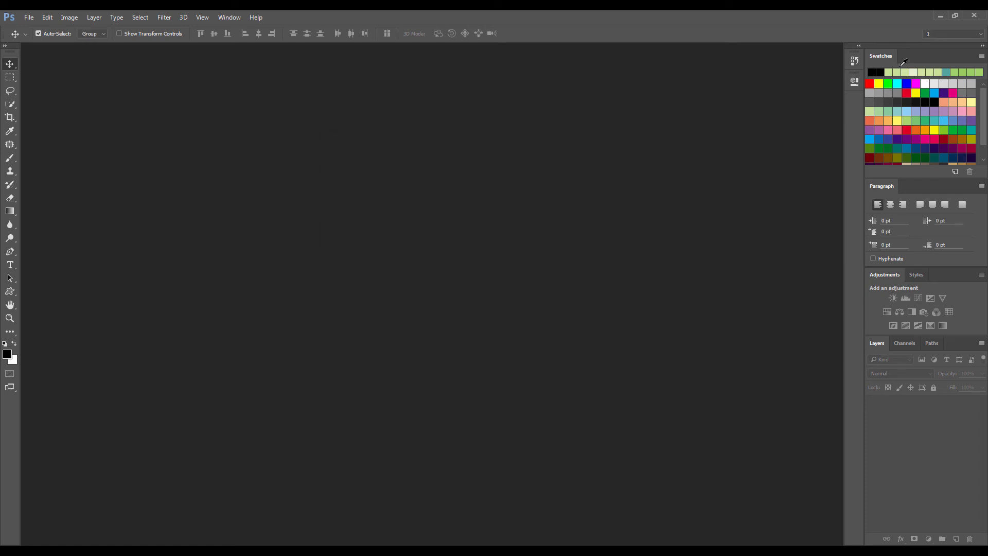
Step: Open the Brush and History panels from Window and collapse each to an icon
{"action": "left_click", "coordinate": [973, 33]}
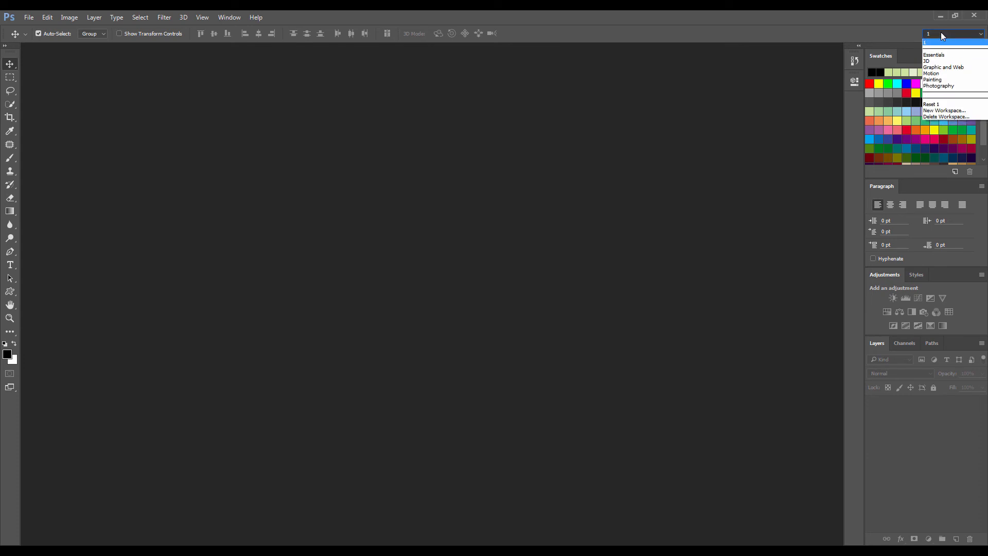
{"action": "mouse_move", "coordinate": [943, 69]}
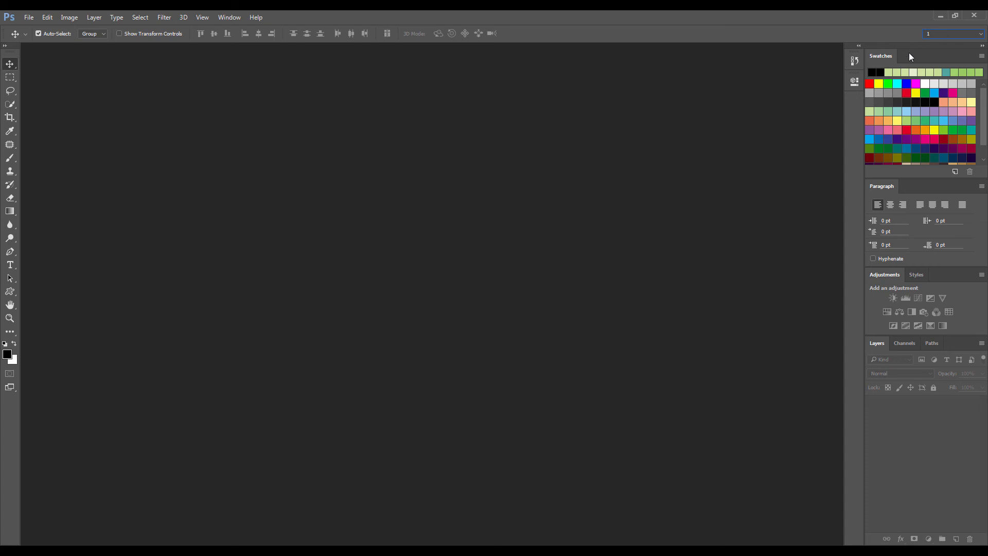
{"action": "left_click", "coordinate": [229, 17]}
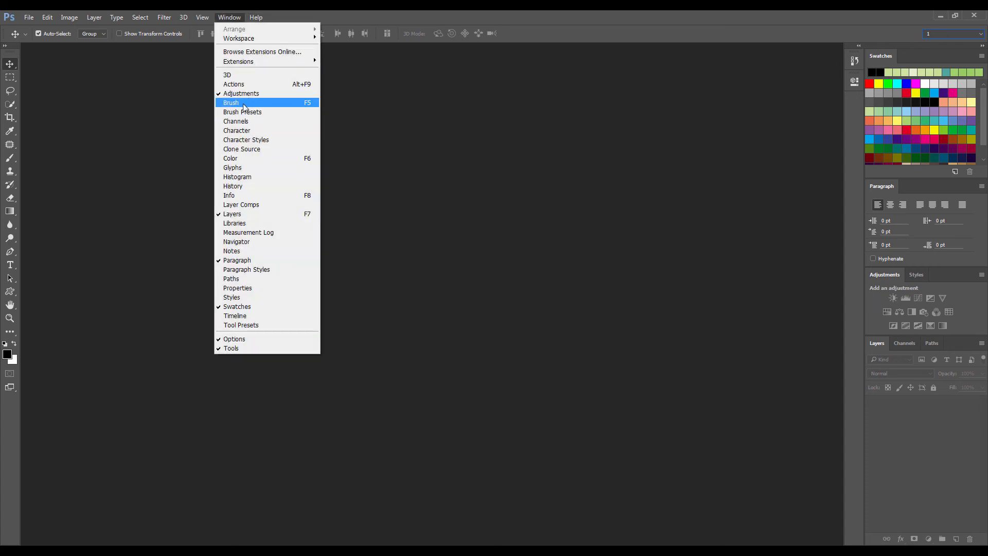
{"action": "left_click", "coordinate": [231, 103]}
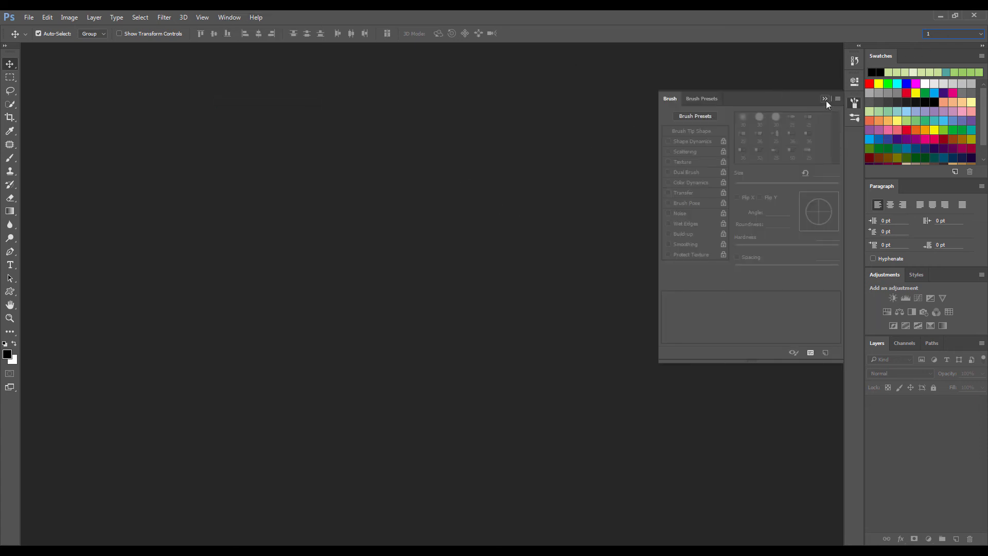
{"action": "left_click", "coordinate": [229, 17]}
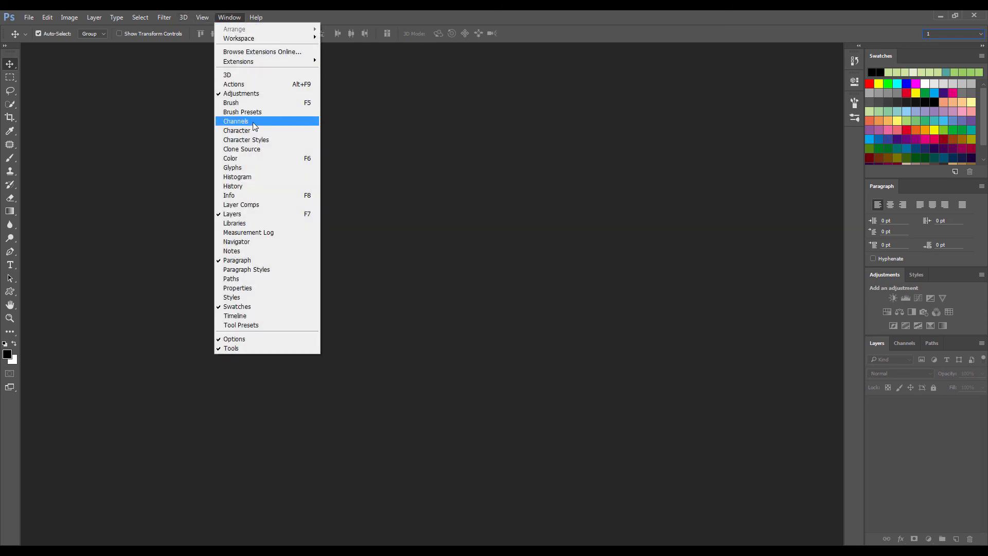
{"action": "left_click", "coordinate": [241, 149]}
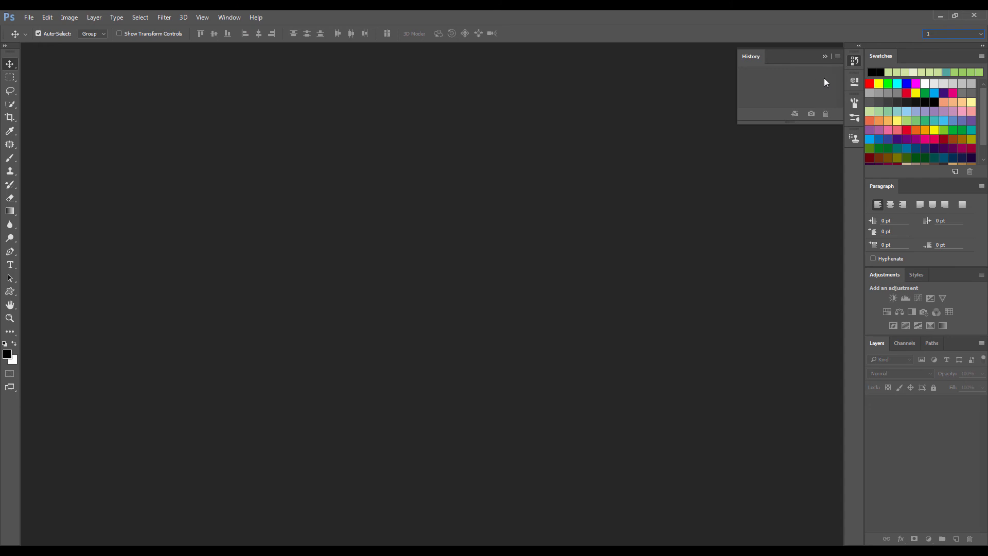
{"action": "left_click", "coordinate": [838, 56]}
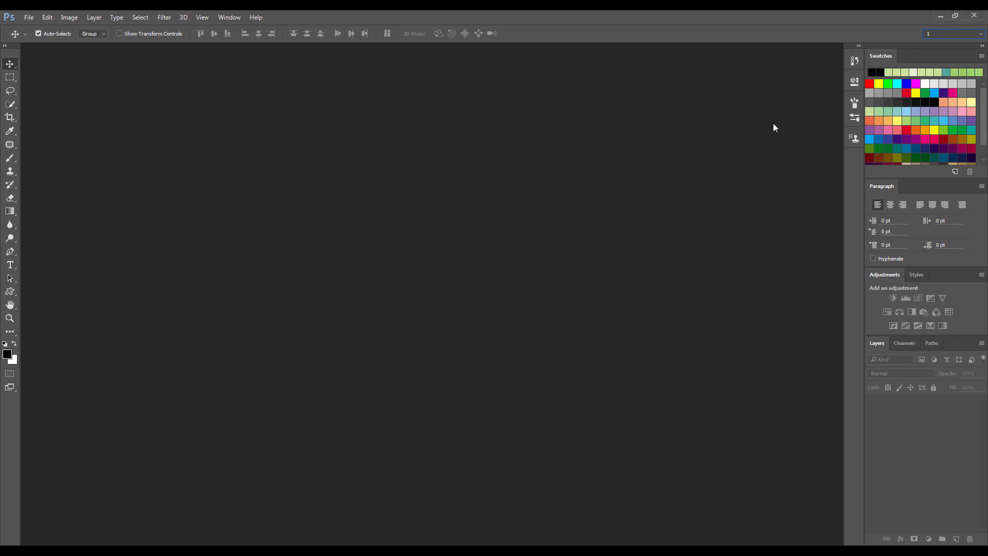
{"action": "mouse_move", "coordinate": [839, 119]}
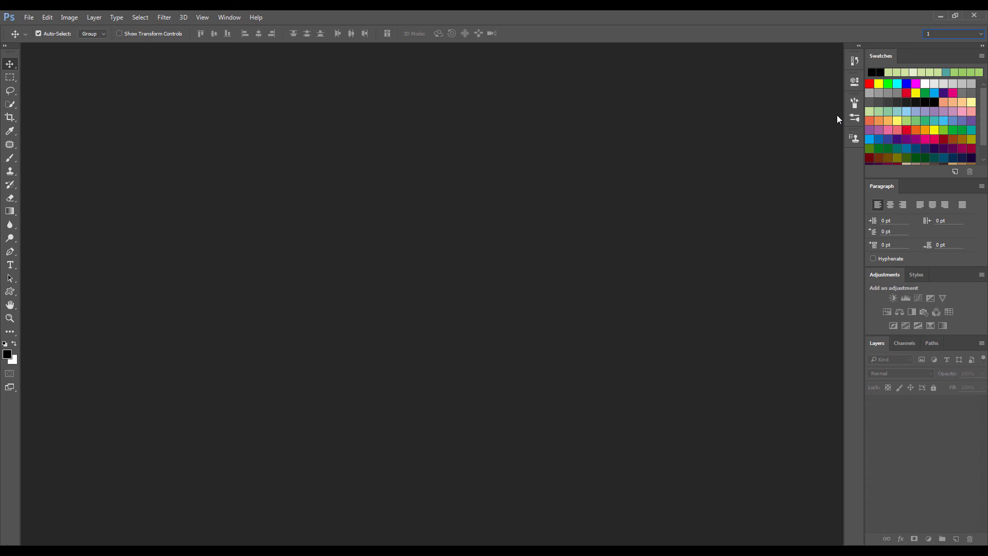
{"action": "mouse_move", "coordinate": [404, 172]}
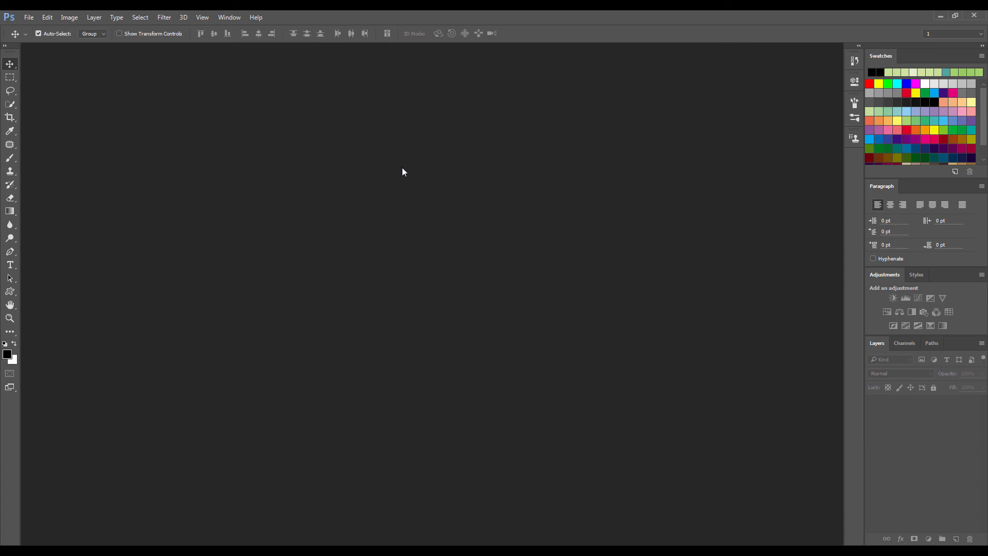
{"action": "mouse_move", "coordinate": [742, 106]}
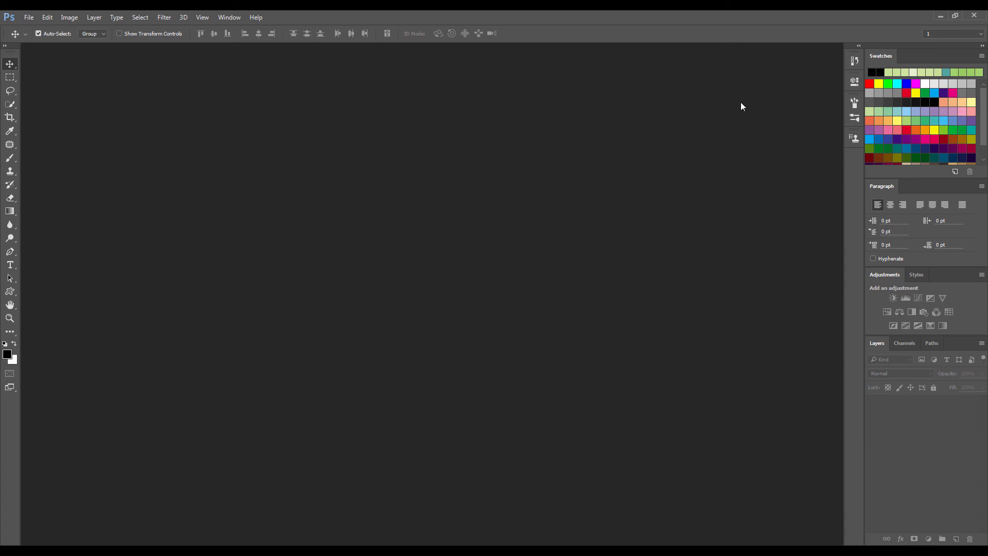
{"action": "mouse_move", "coordinate": [800, 44]}
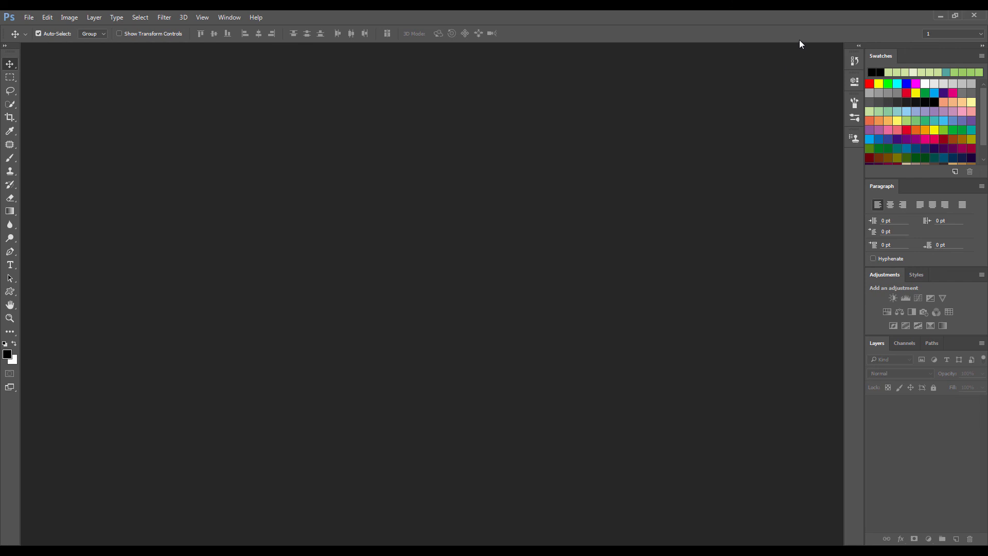
Step: Expand Brush Presets, reset workspace 1, and switch back to Essentials
{"action": "left_click", "coordinate": [959, 34]}
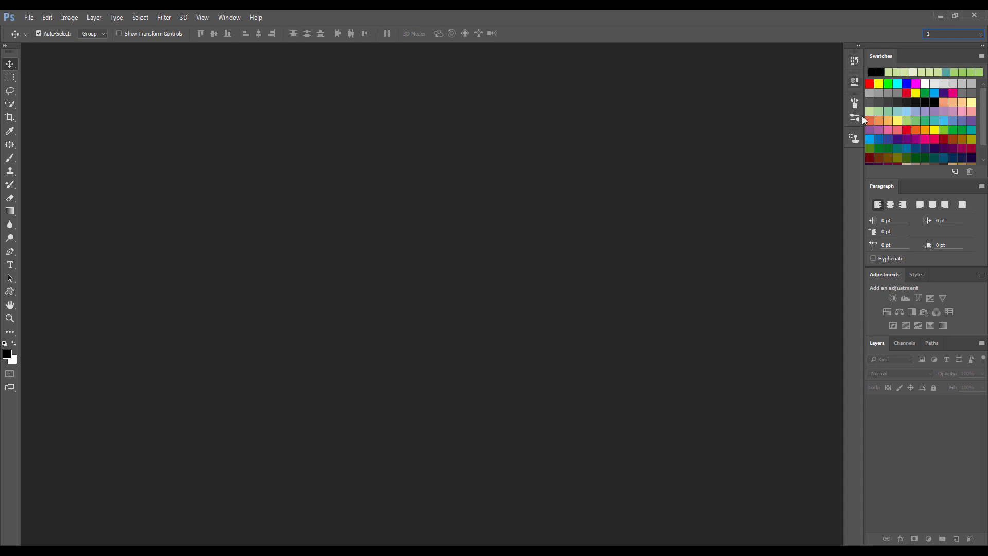
{"action": "left_click", "coordinate": [853, 119]}
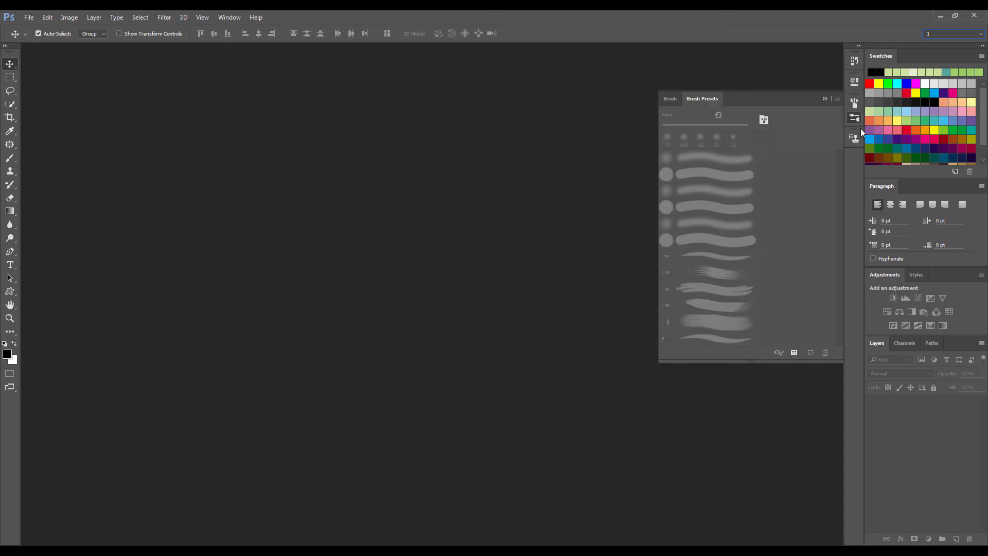
{"action": "left_click", "coordinate": [978, 33]}
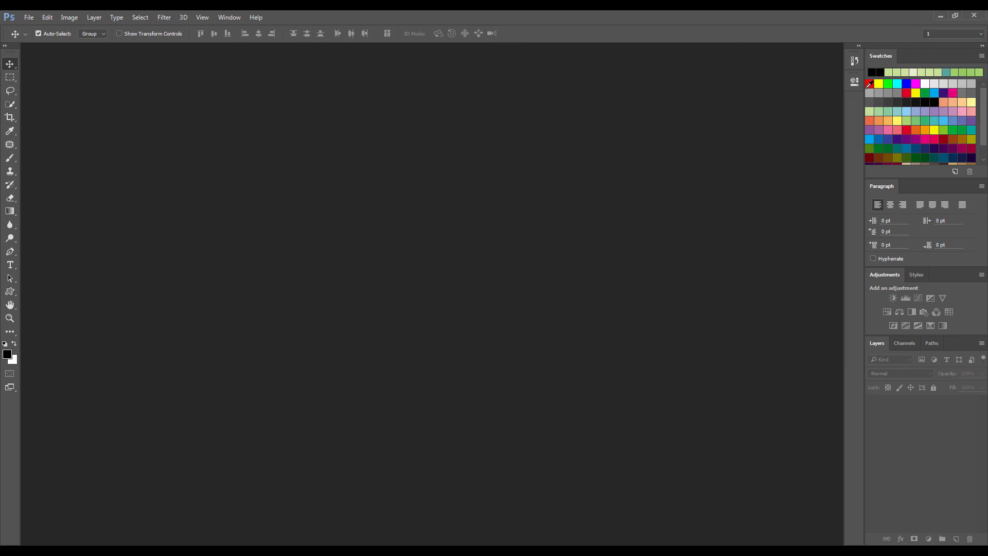
{"action": "mouse_move", "coordinate": [859, 98]}
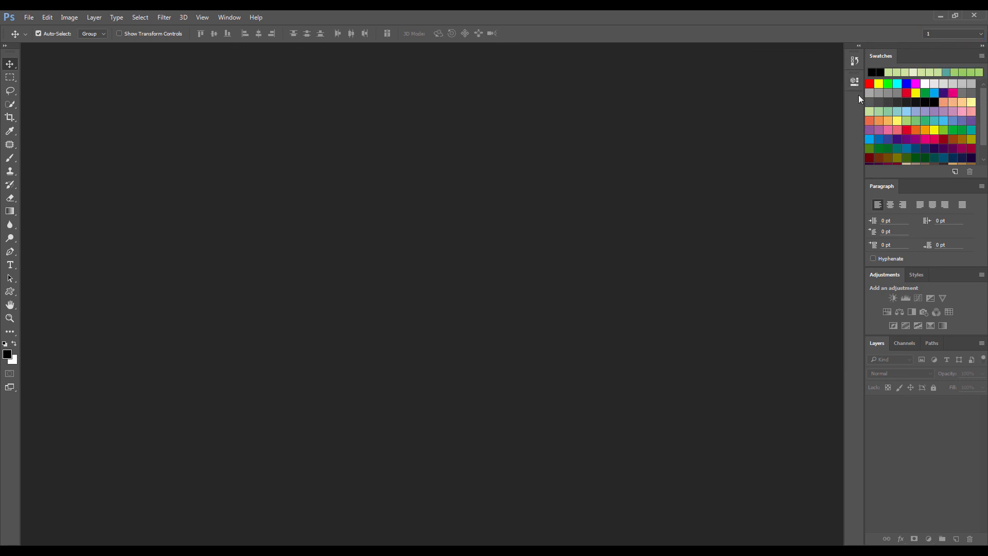
{"action": "mouse_move", "coordinate": [854, 98]}
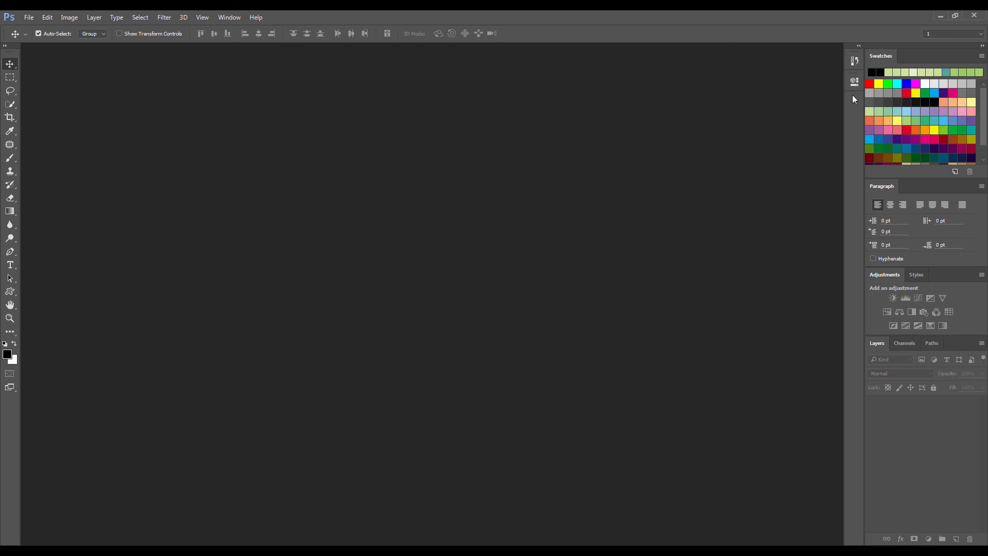
{"action": "left_click", "coordinate": [951, 33]}
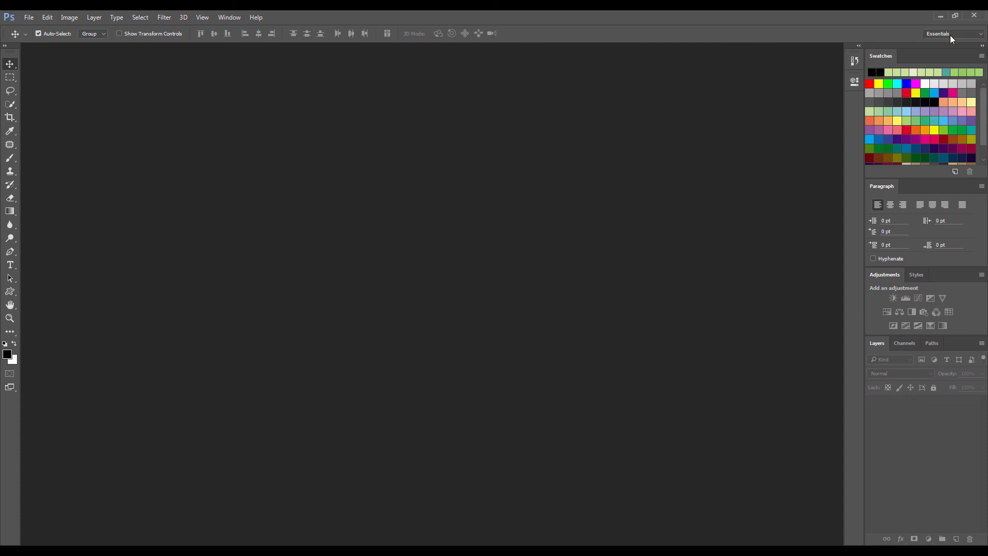
Step: Delete the saved workspace '1' via Delete Workspace and confirm with Yes
{"action": "left_click", "coordinate": [967, 33]}
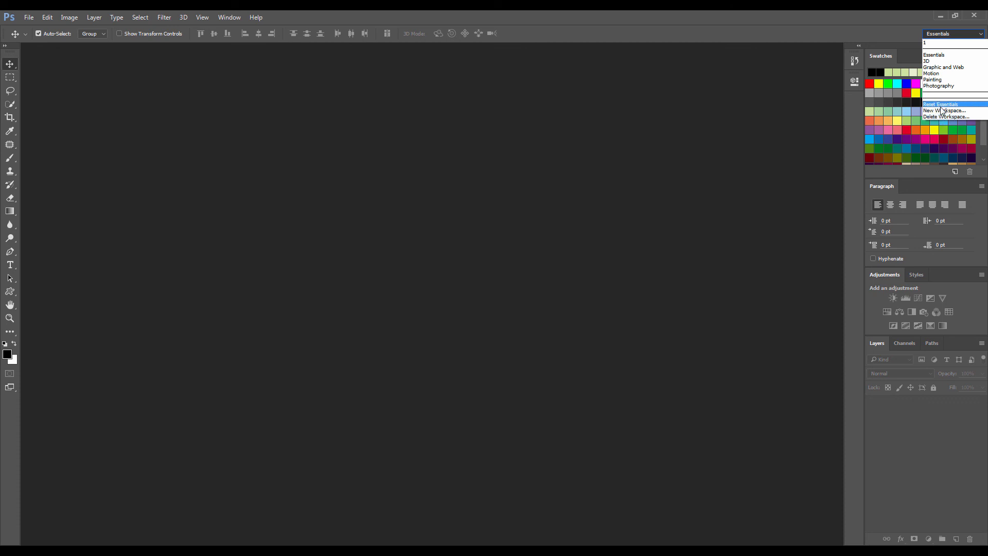
{"action": "left_click", "coordinate": [940, 116]}
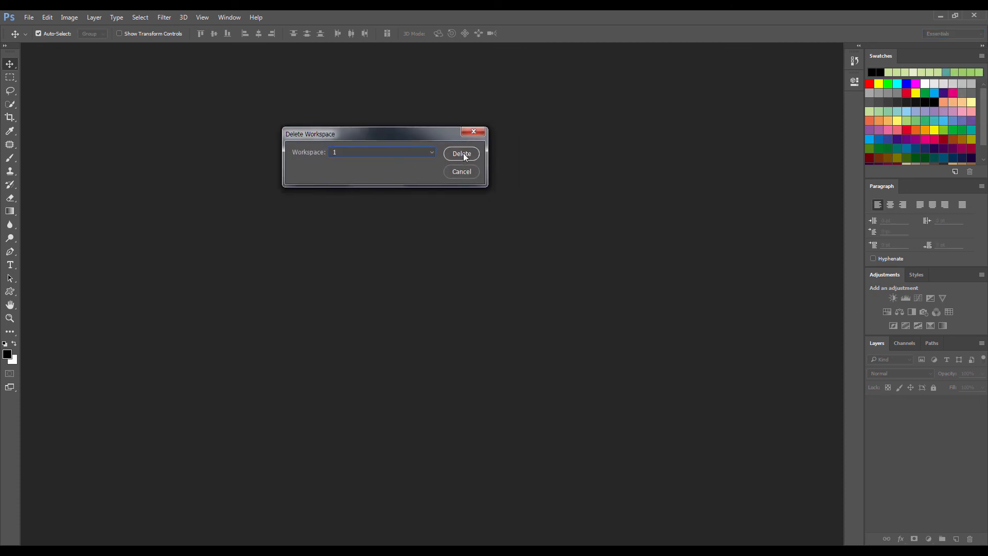
{"action": "left_click", "coordinate": [461, 153]}
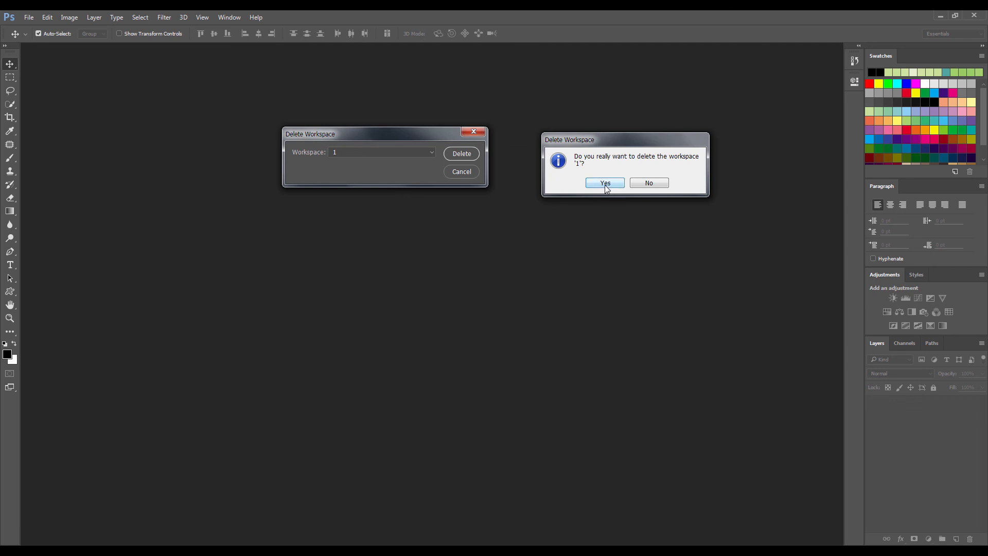
{"action": "left_click", "coordinate": [605, 182]}
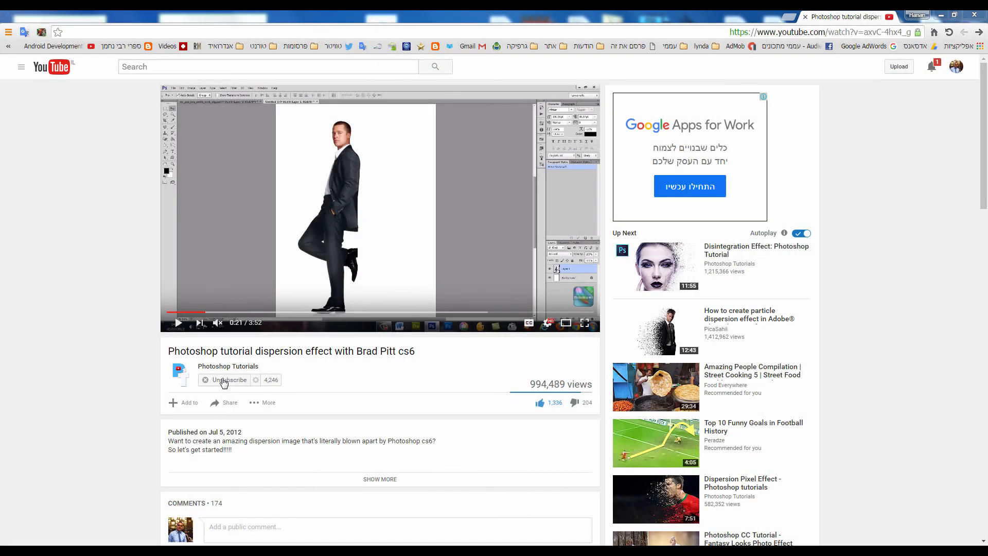
Step: Subscribe to the Photoshop Tutorials channel and scroll down toward the comments
{"action": "left_click", "coordinate": [230, 380]}
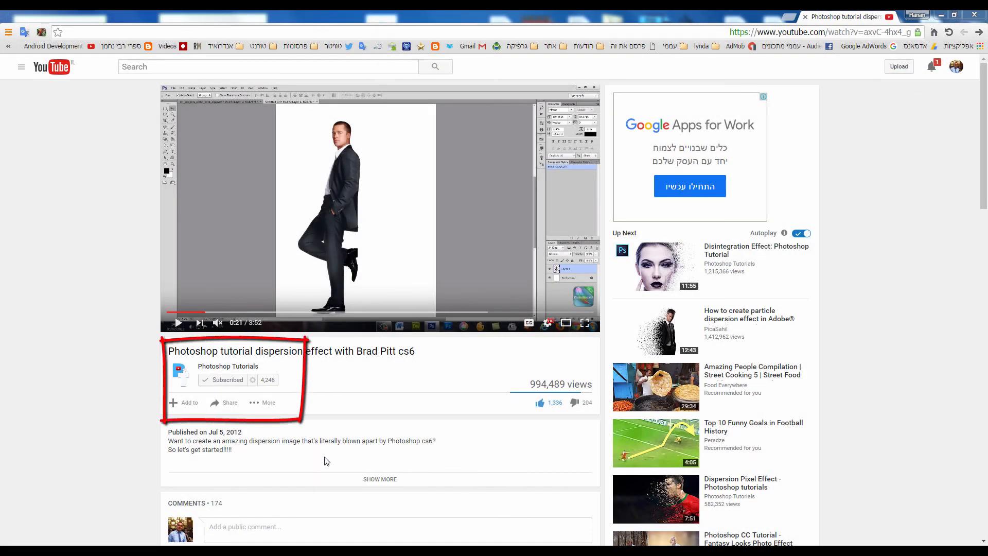
{"action": "scroll", "scroll_direction": "down", "scroll_amount": 3}
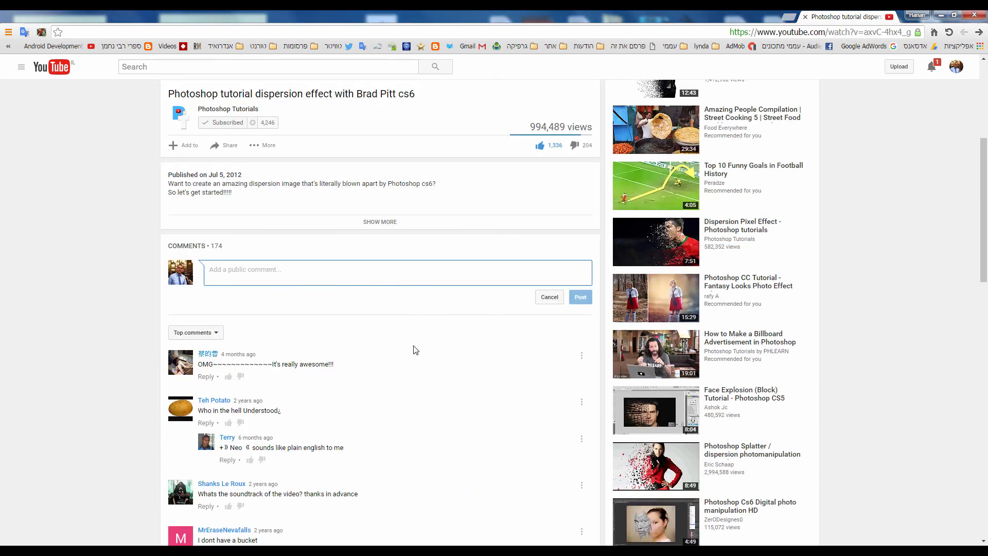